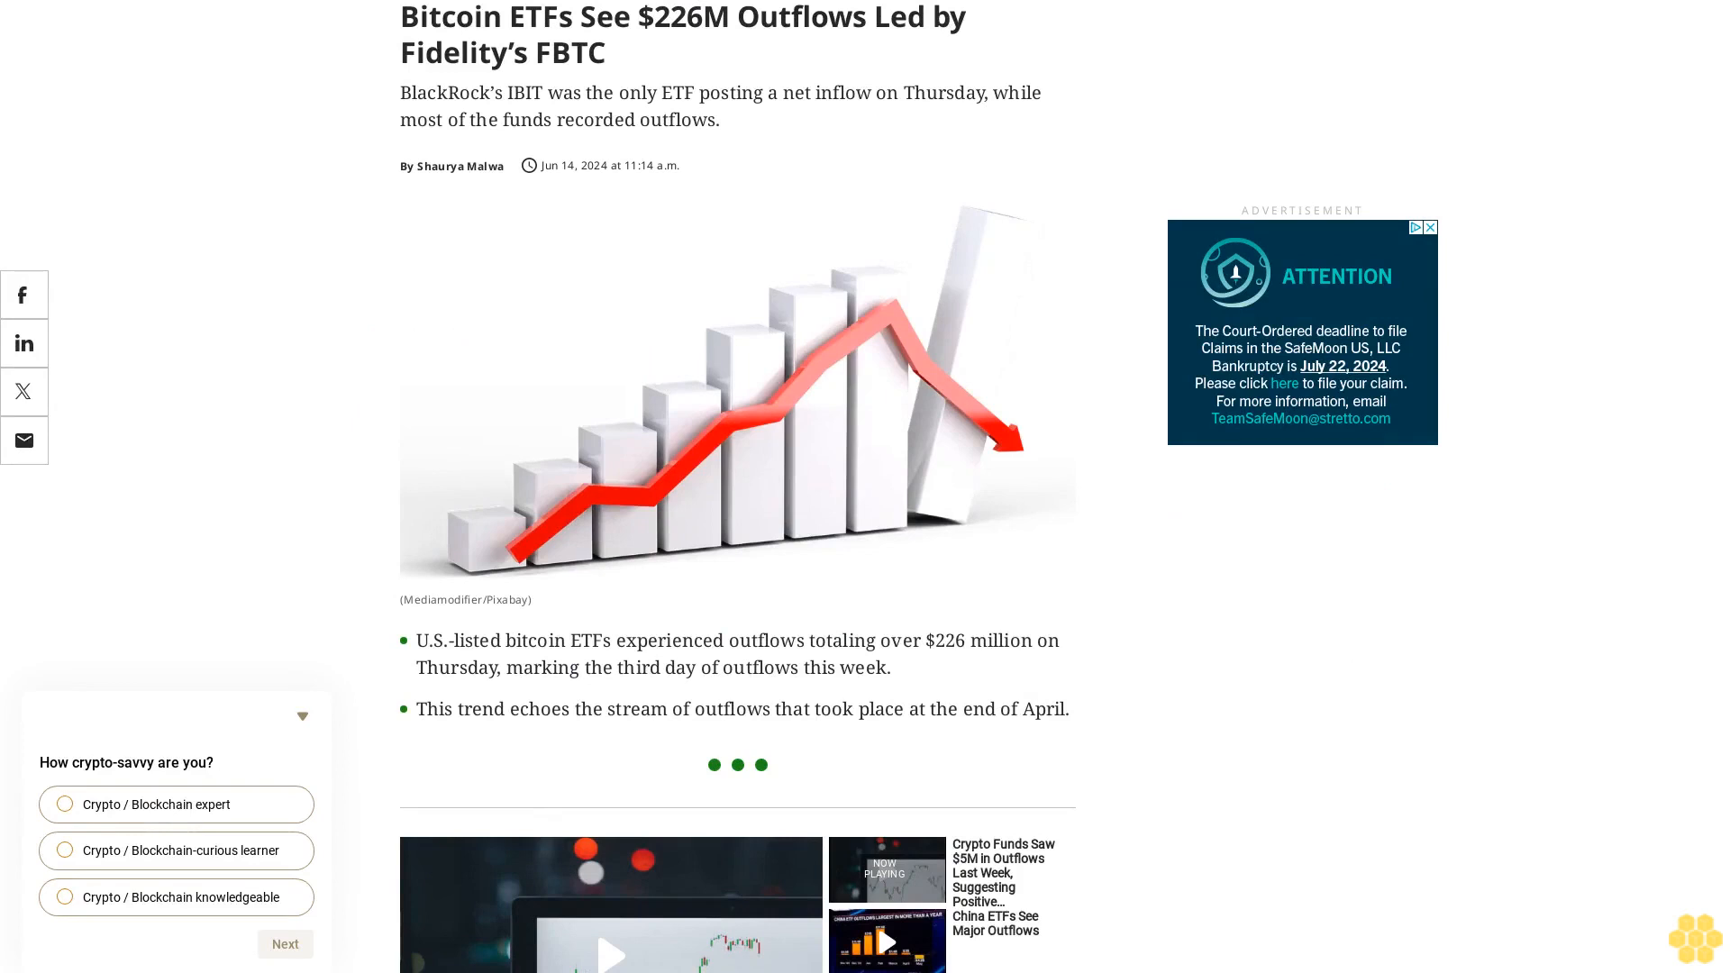
pyautogui.scroll(-3)
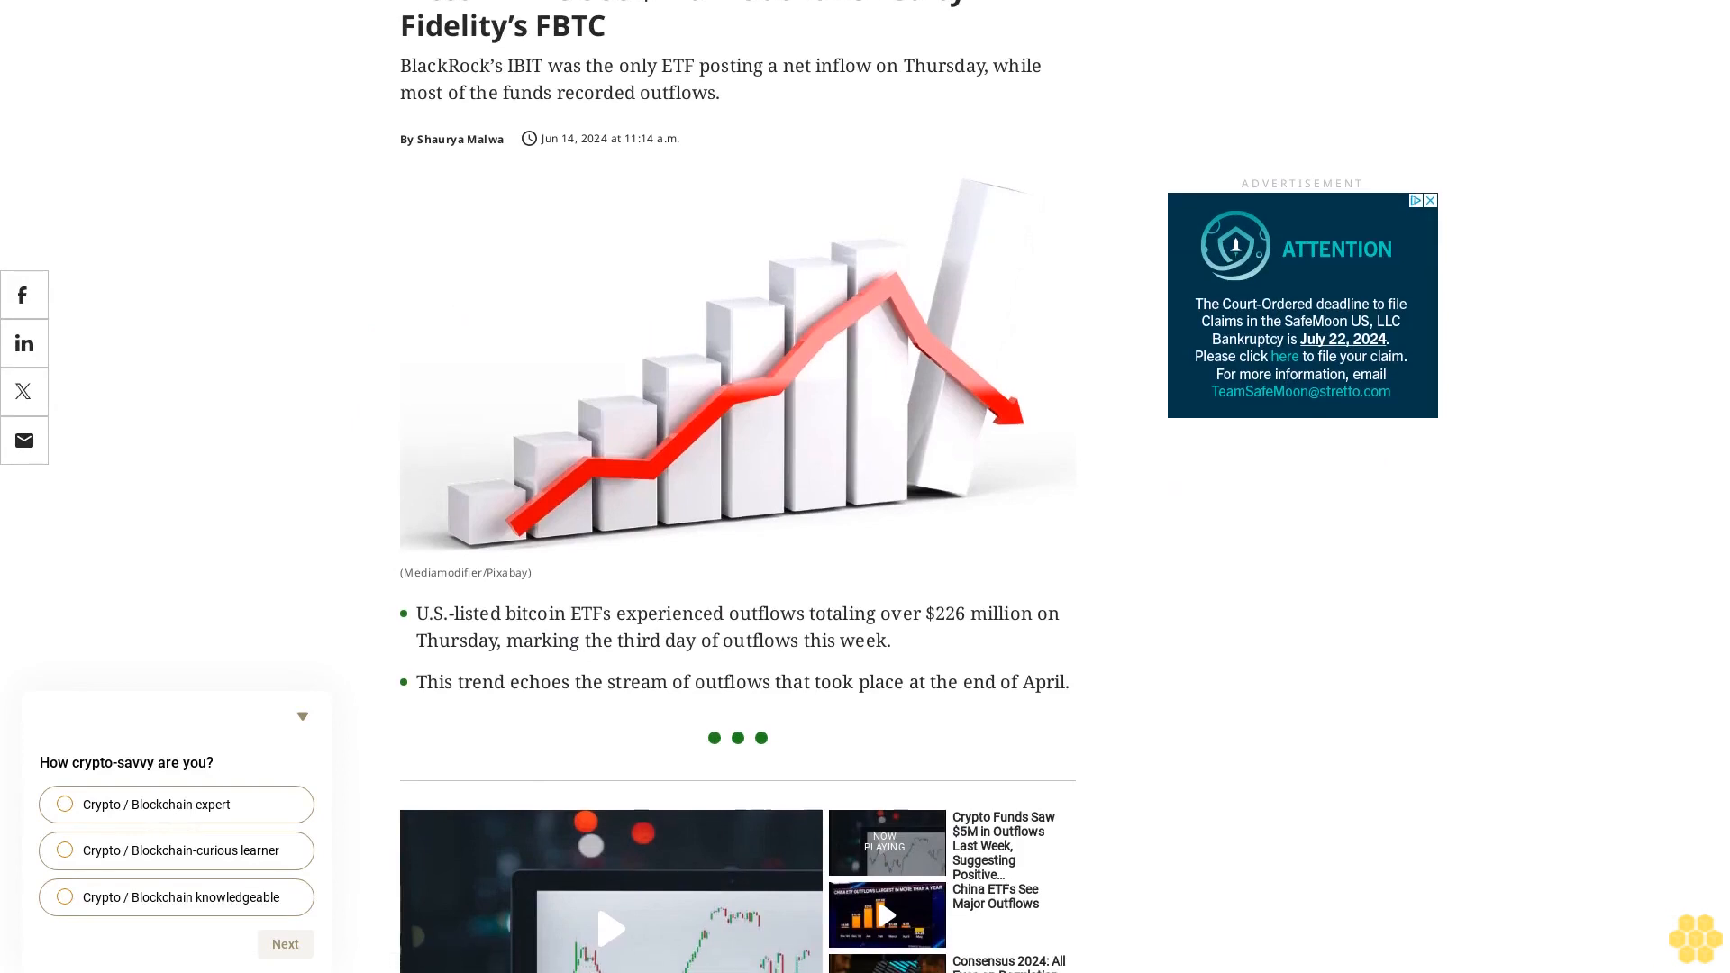
pyautogui.scroll(-3)
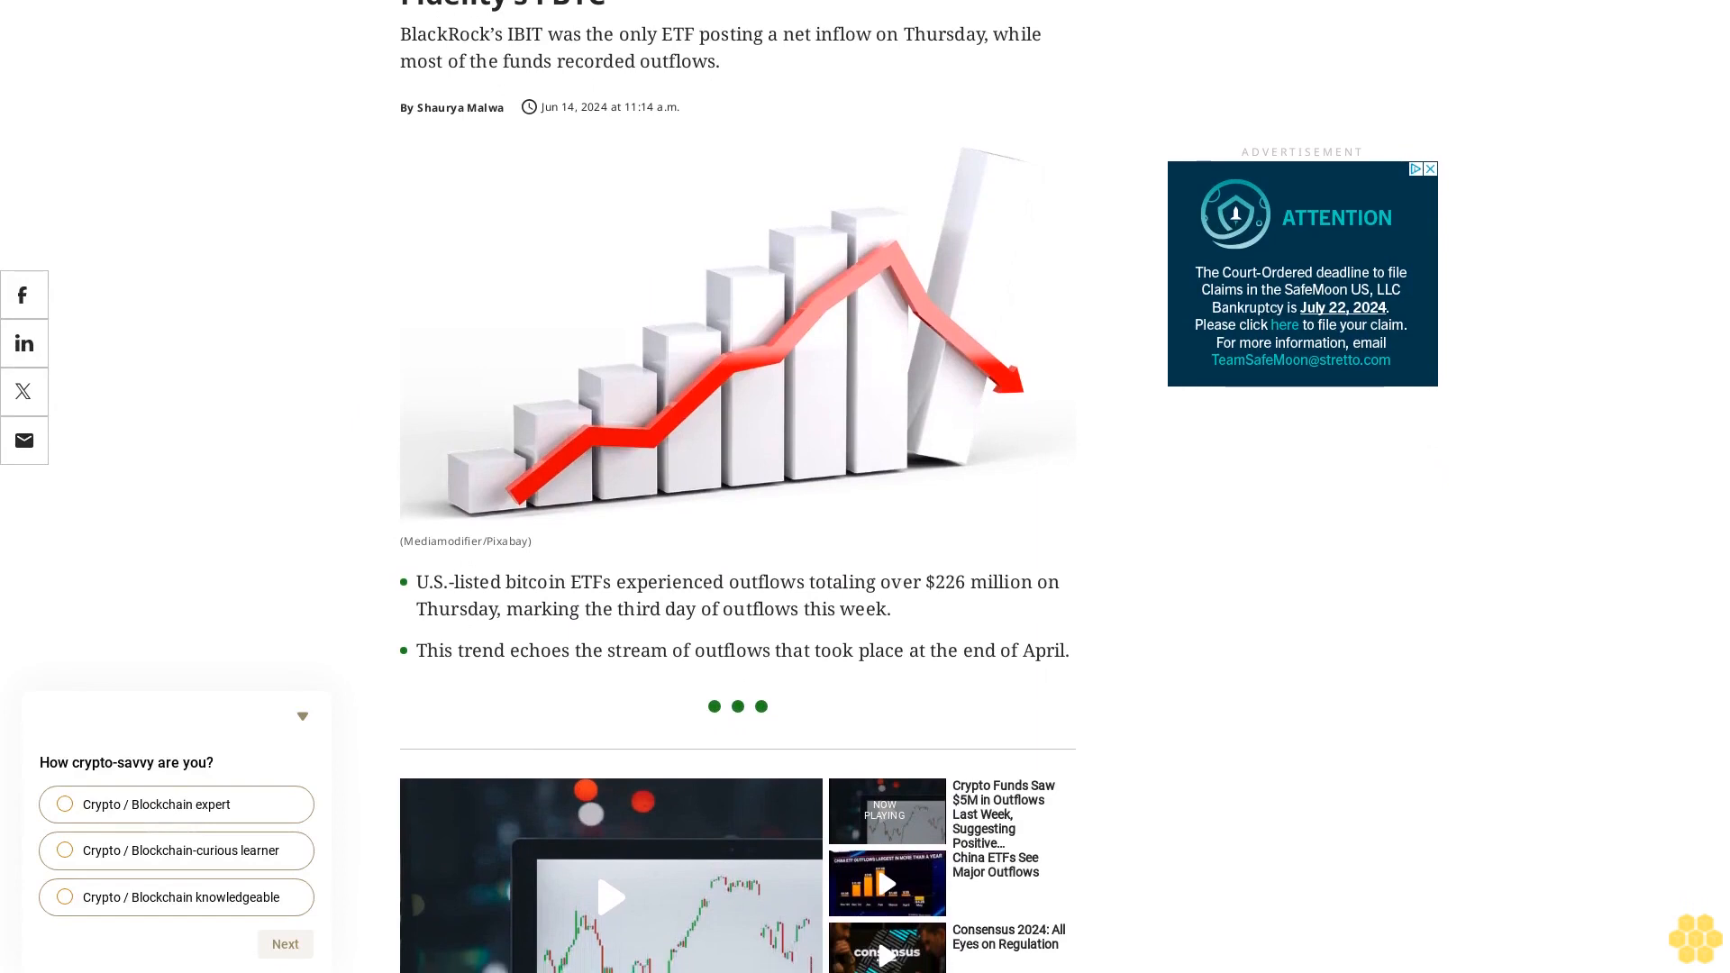
pyautogui.scroll(-3)
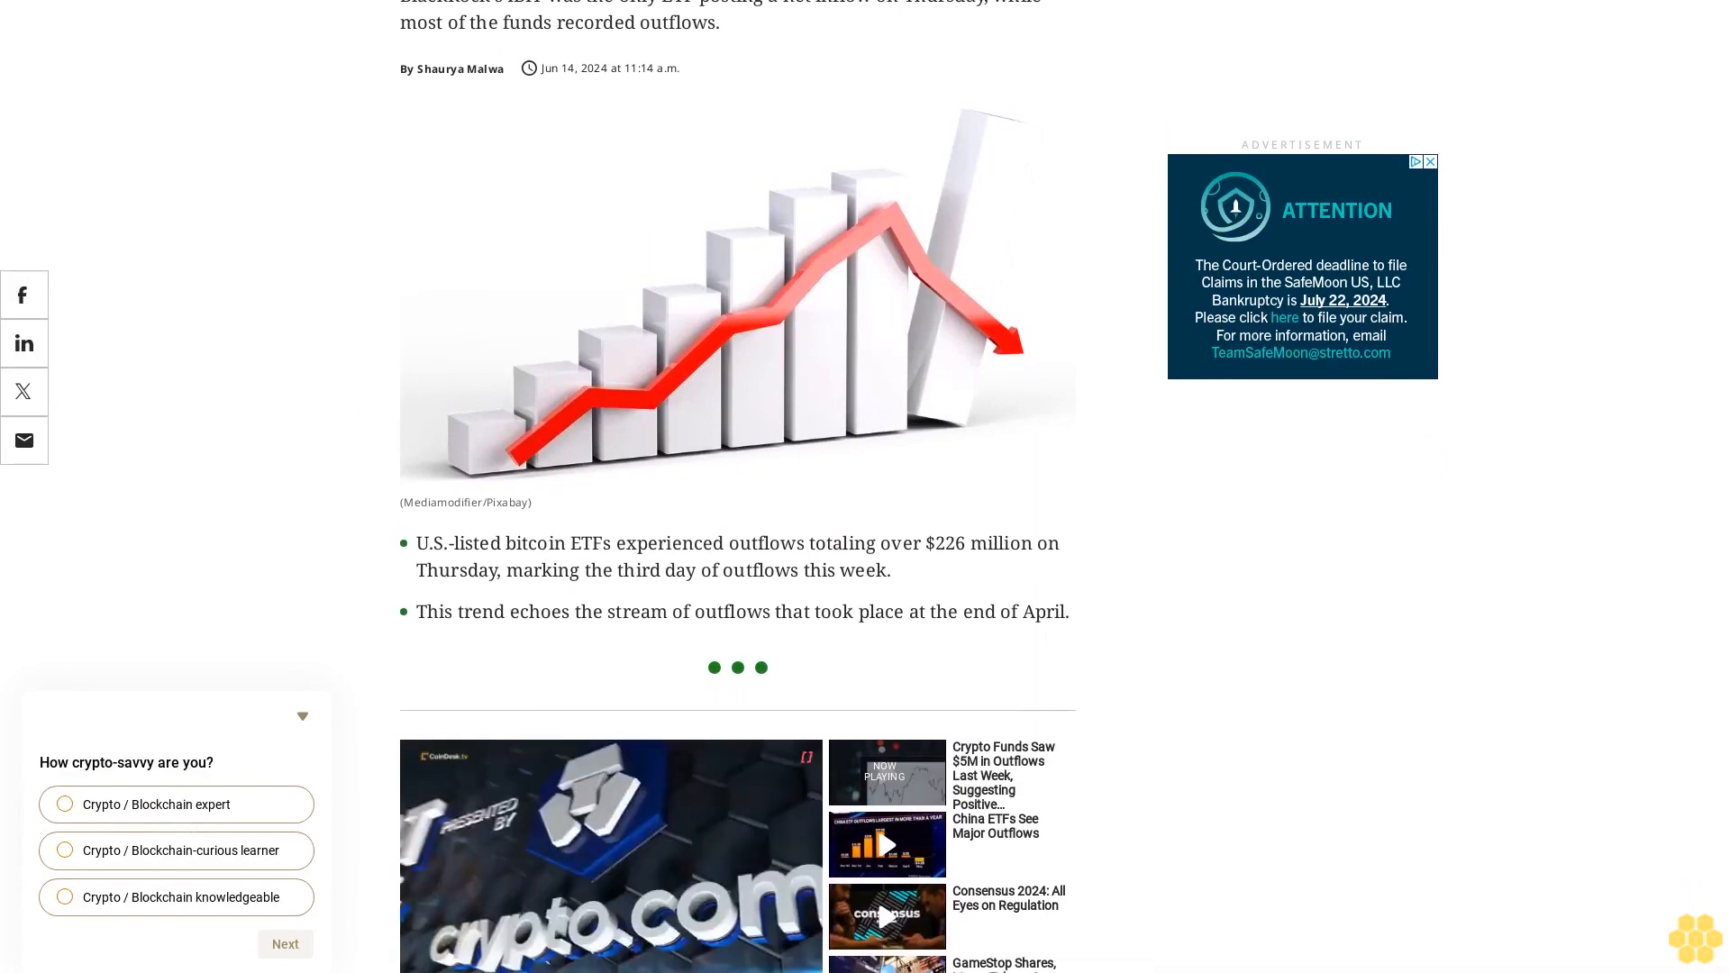
pyautogui.scroll(3)
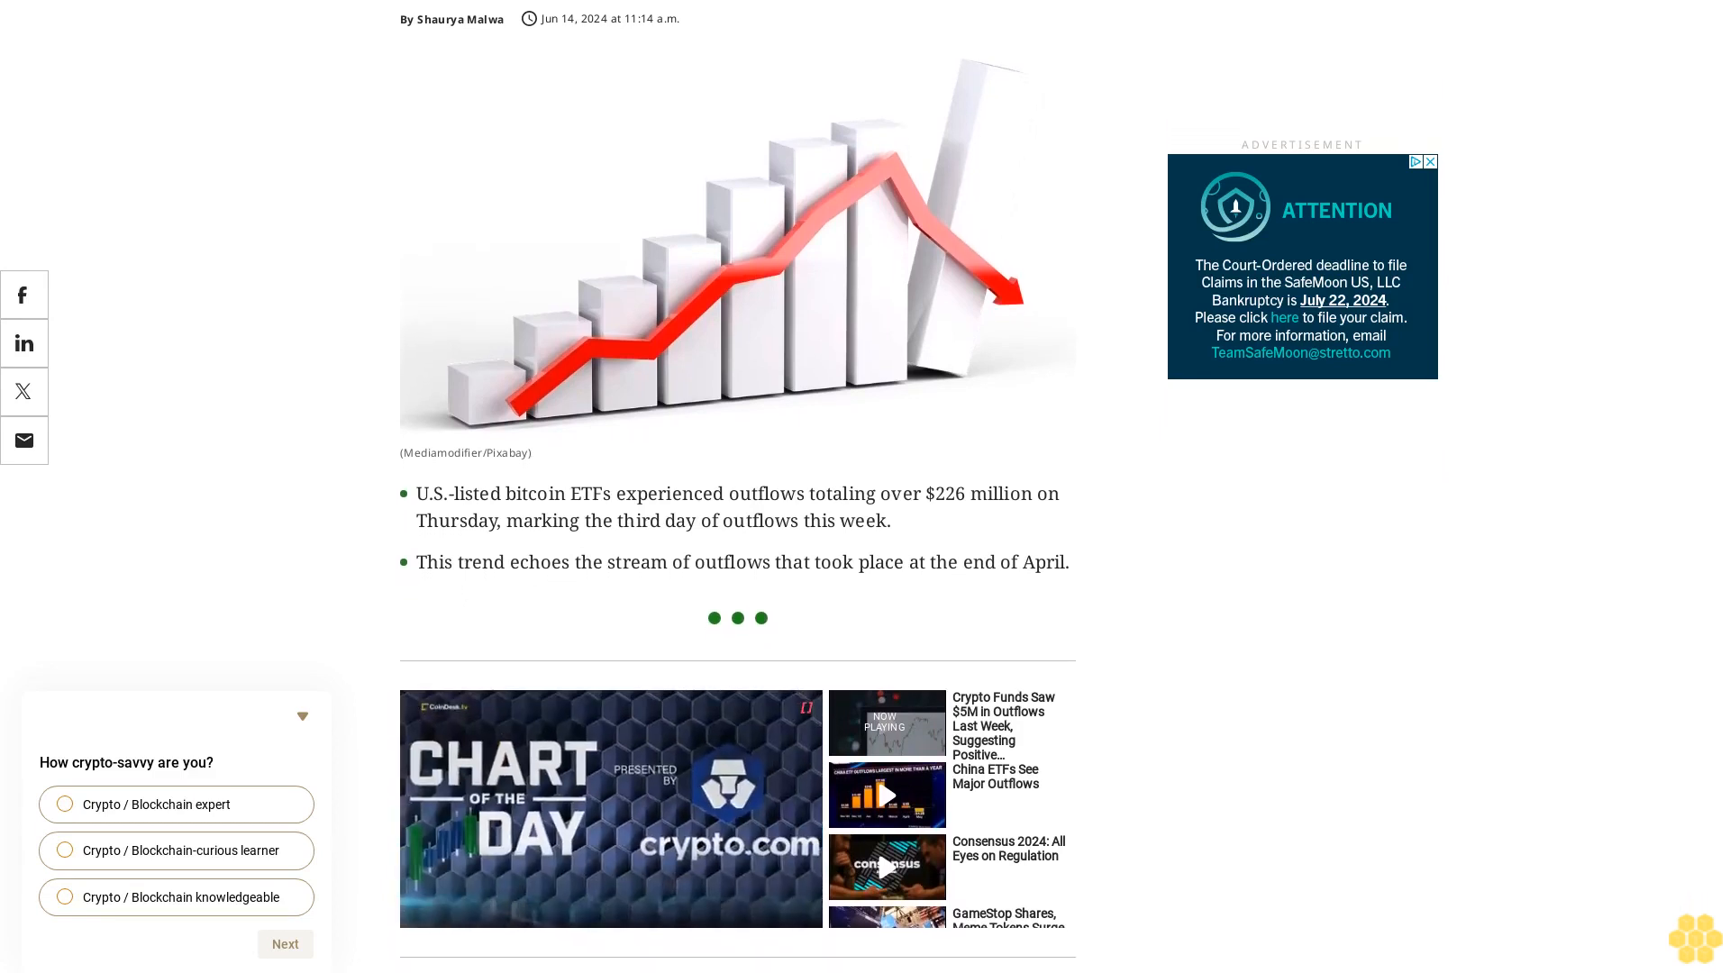
pyautogui.scroll(-3)
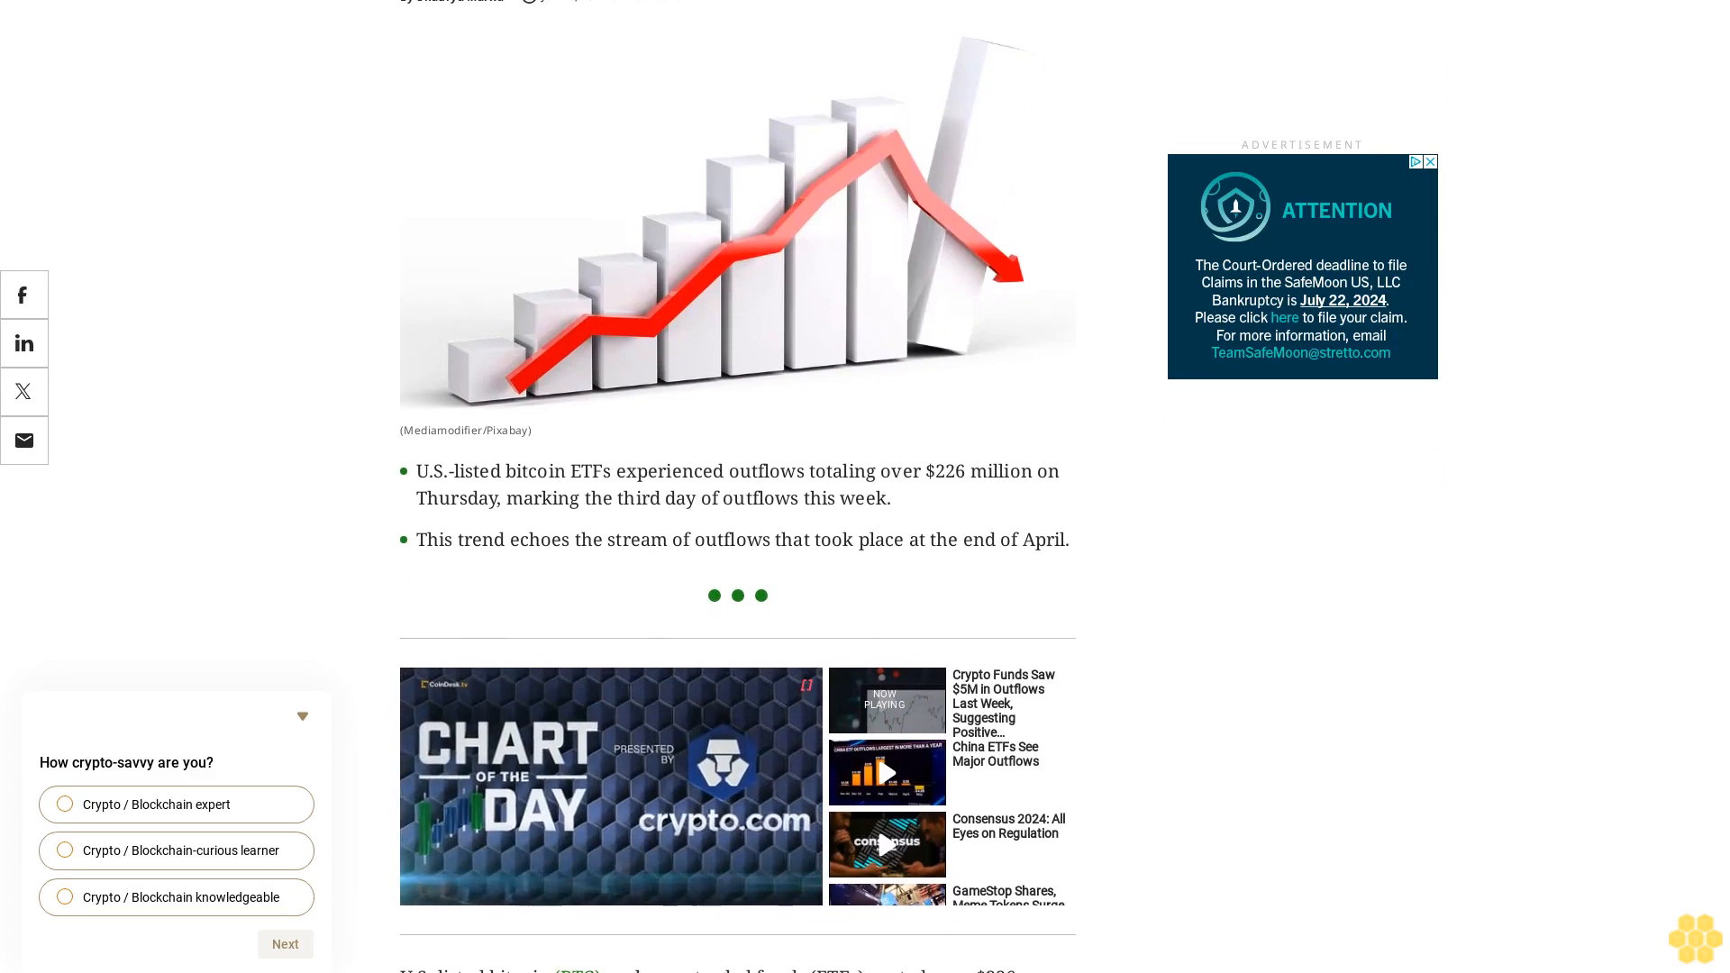
pyautogui.scroll(-3)
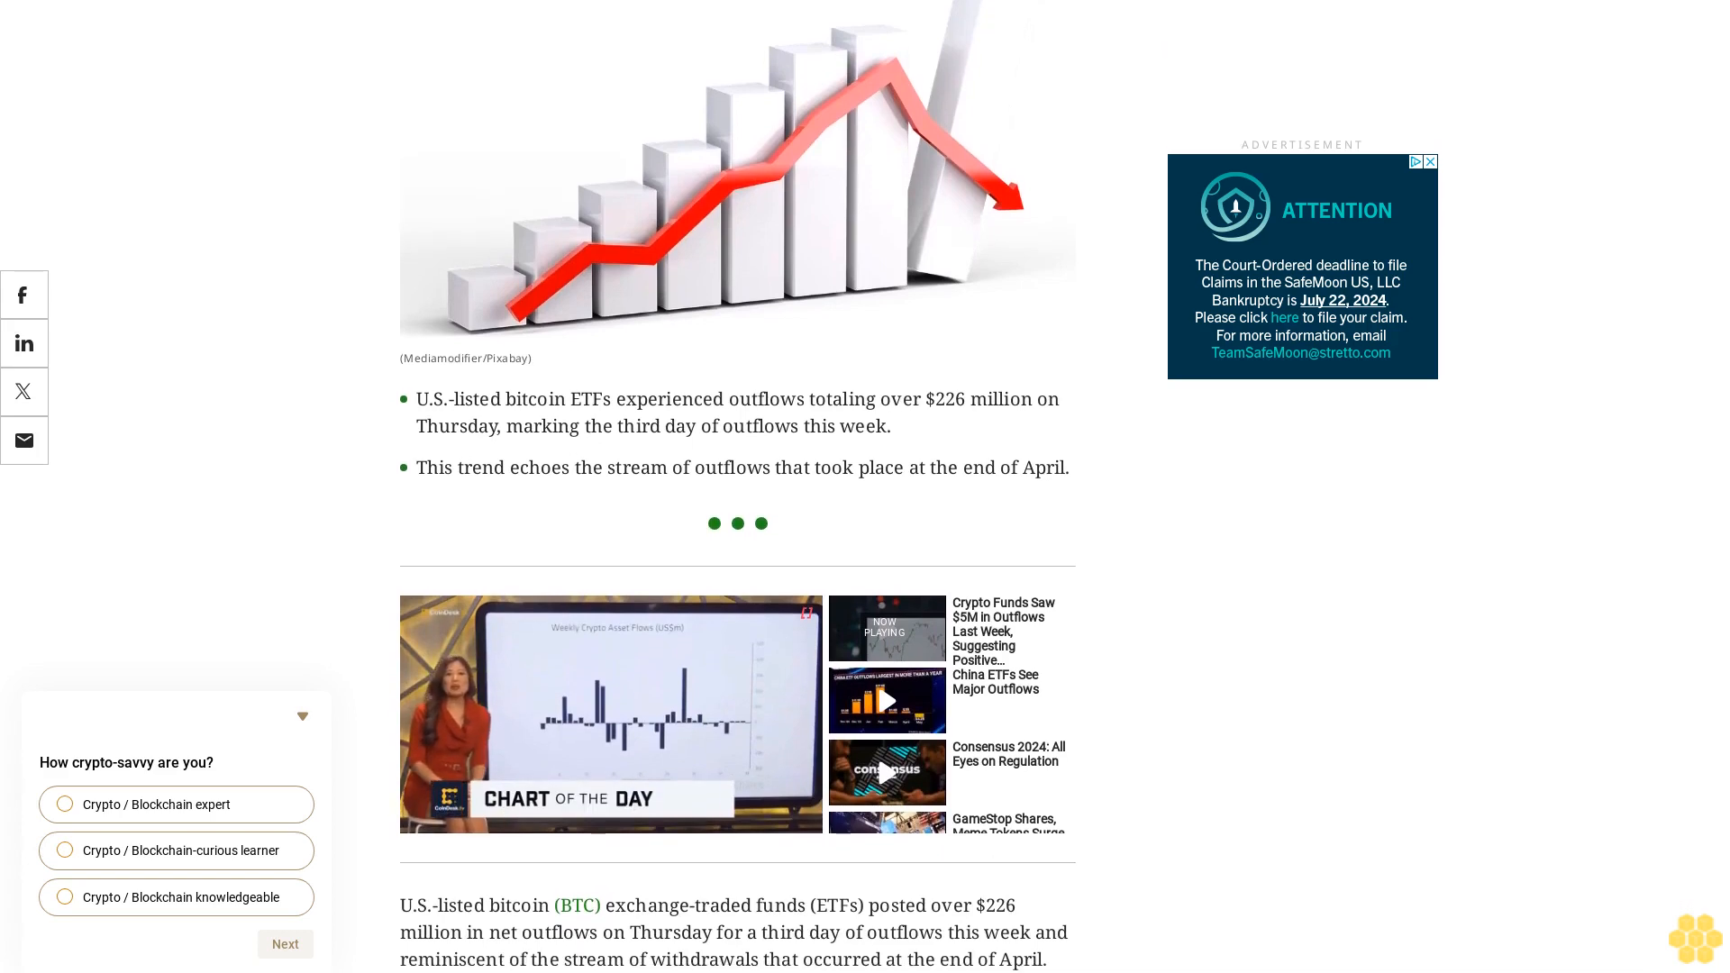
pyautogui.scroll(-3)
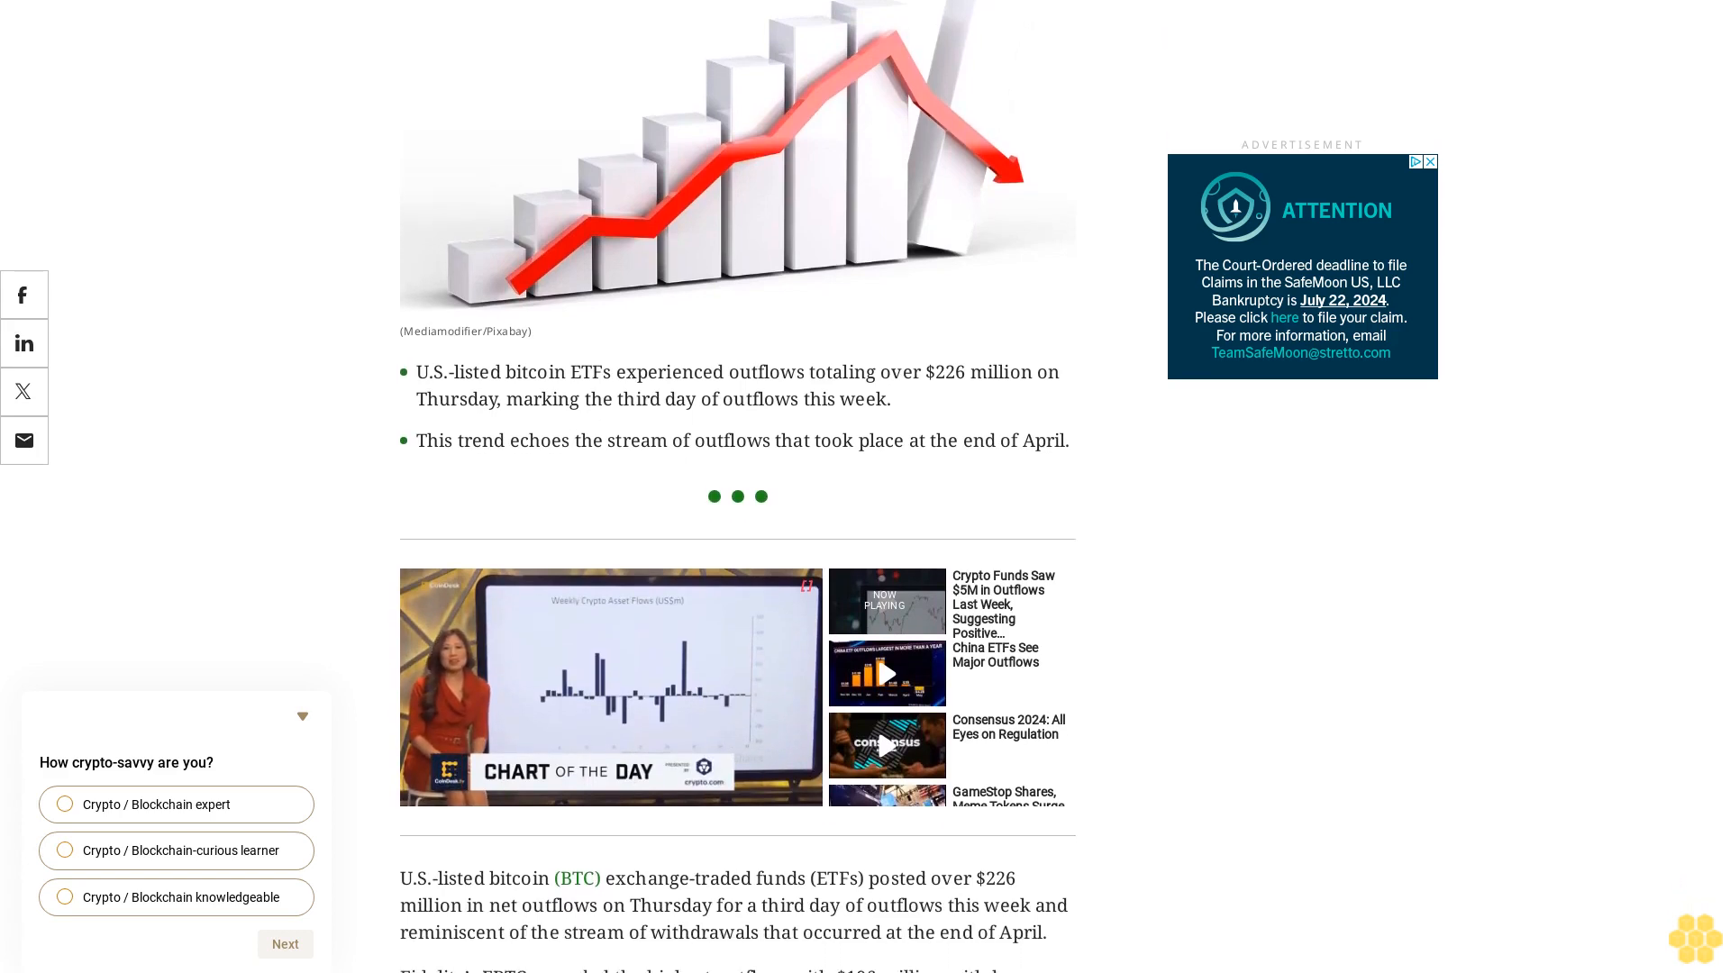
pyautogui.scroll(-3)
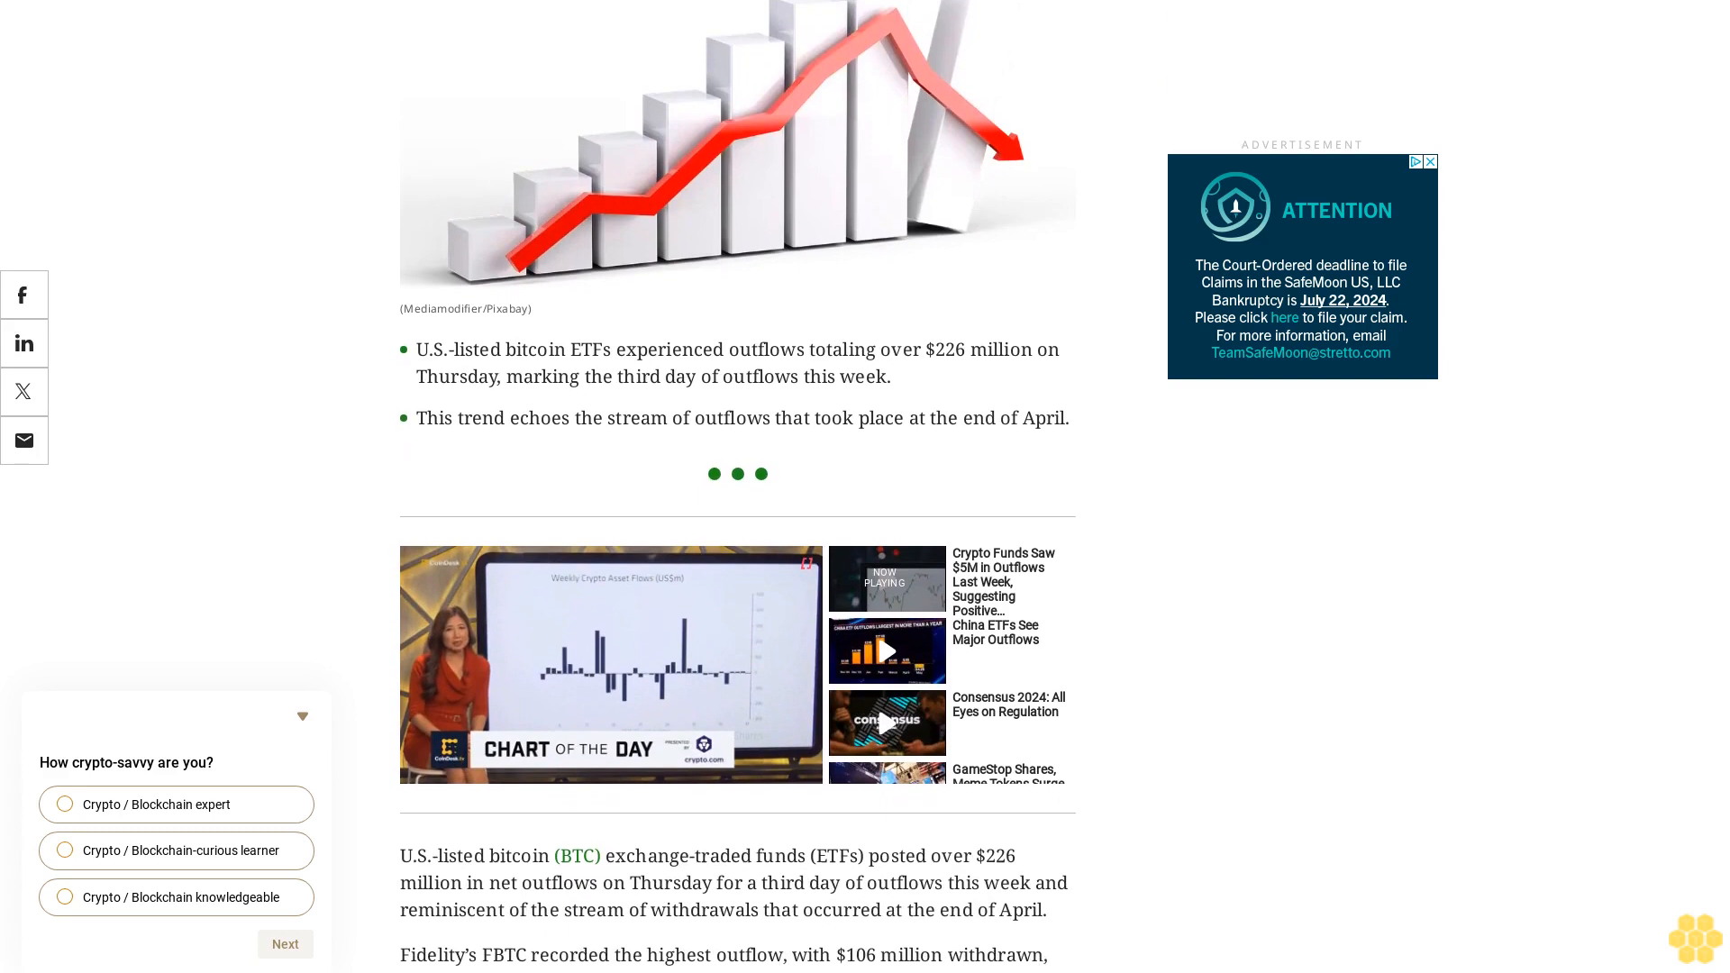
pyautogui.scroll(-3)
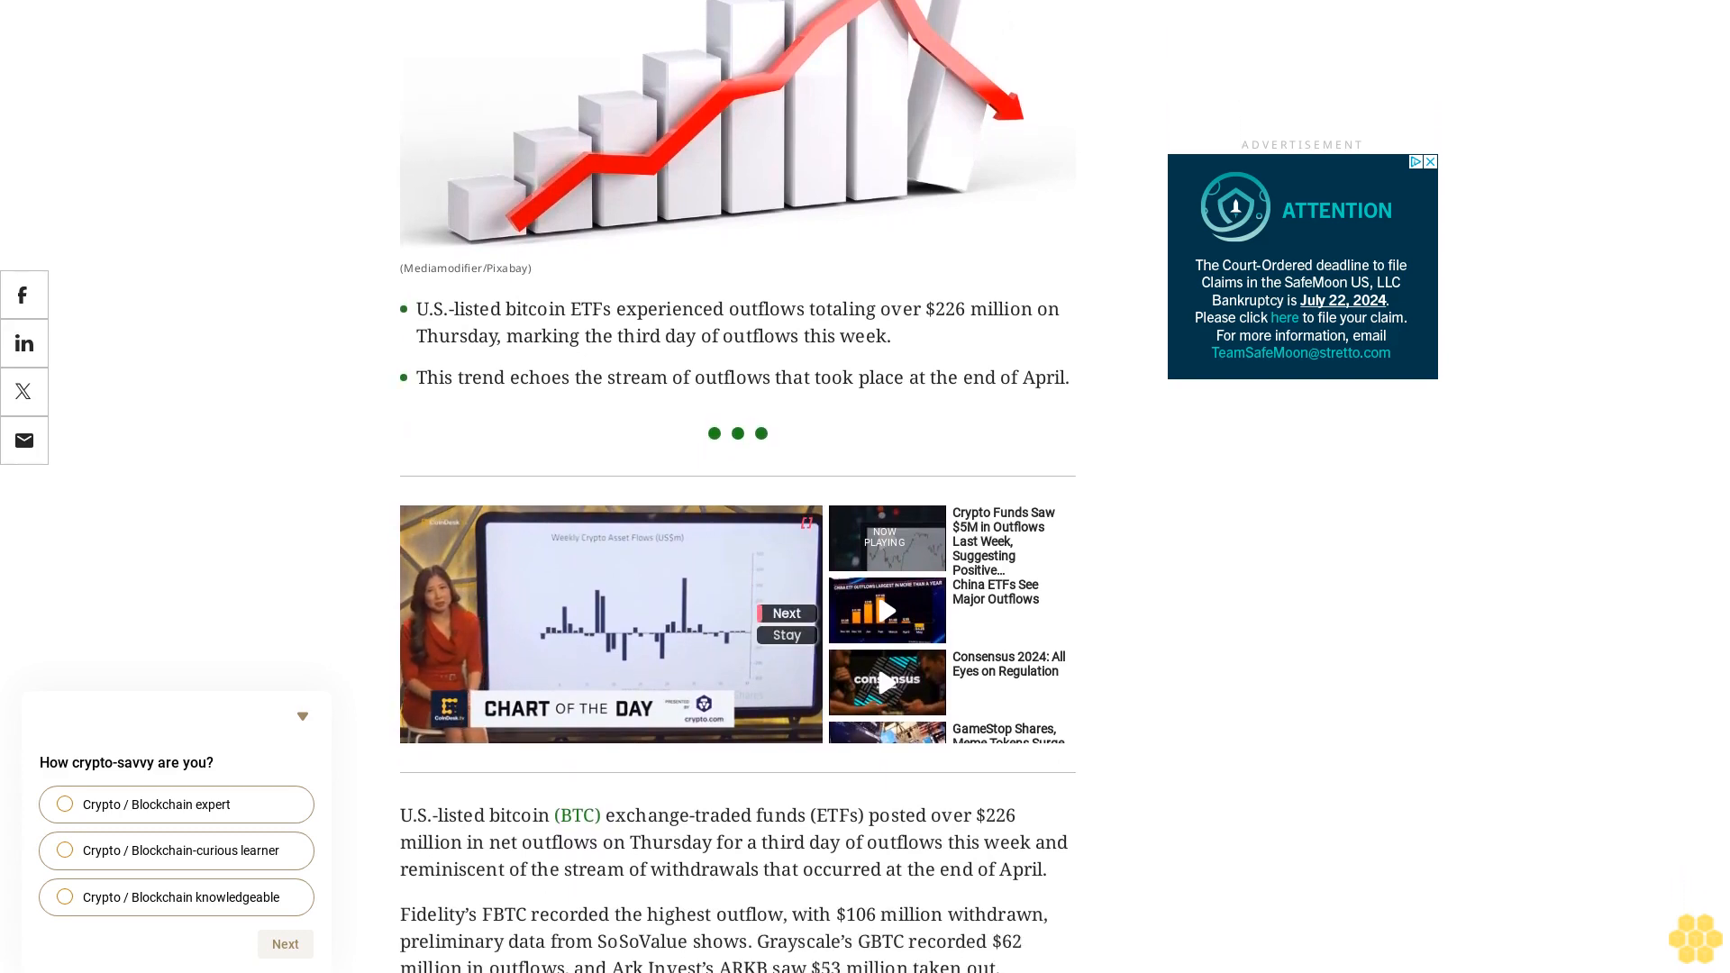
pyautogui.scroll(-3)
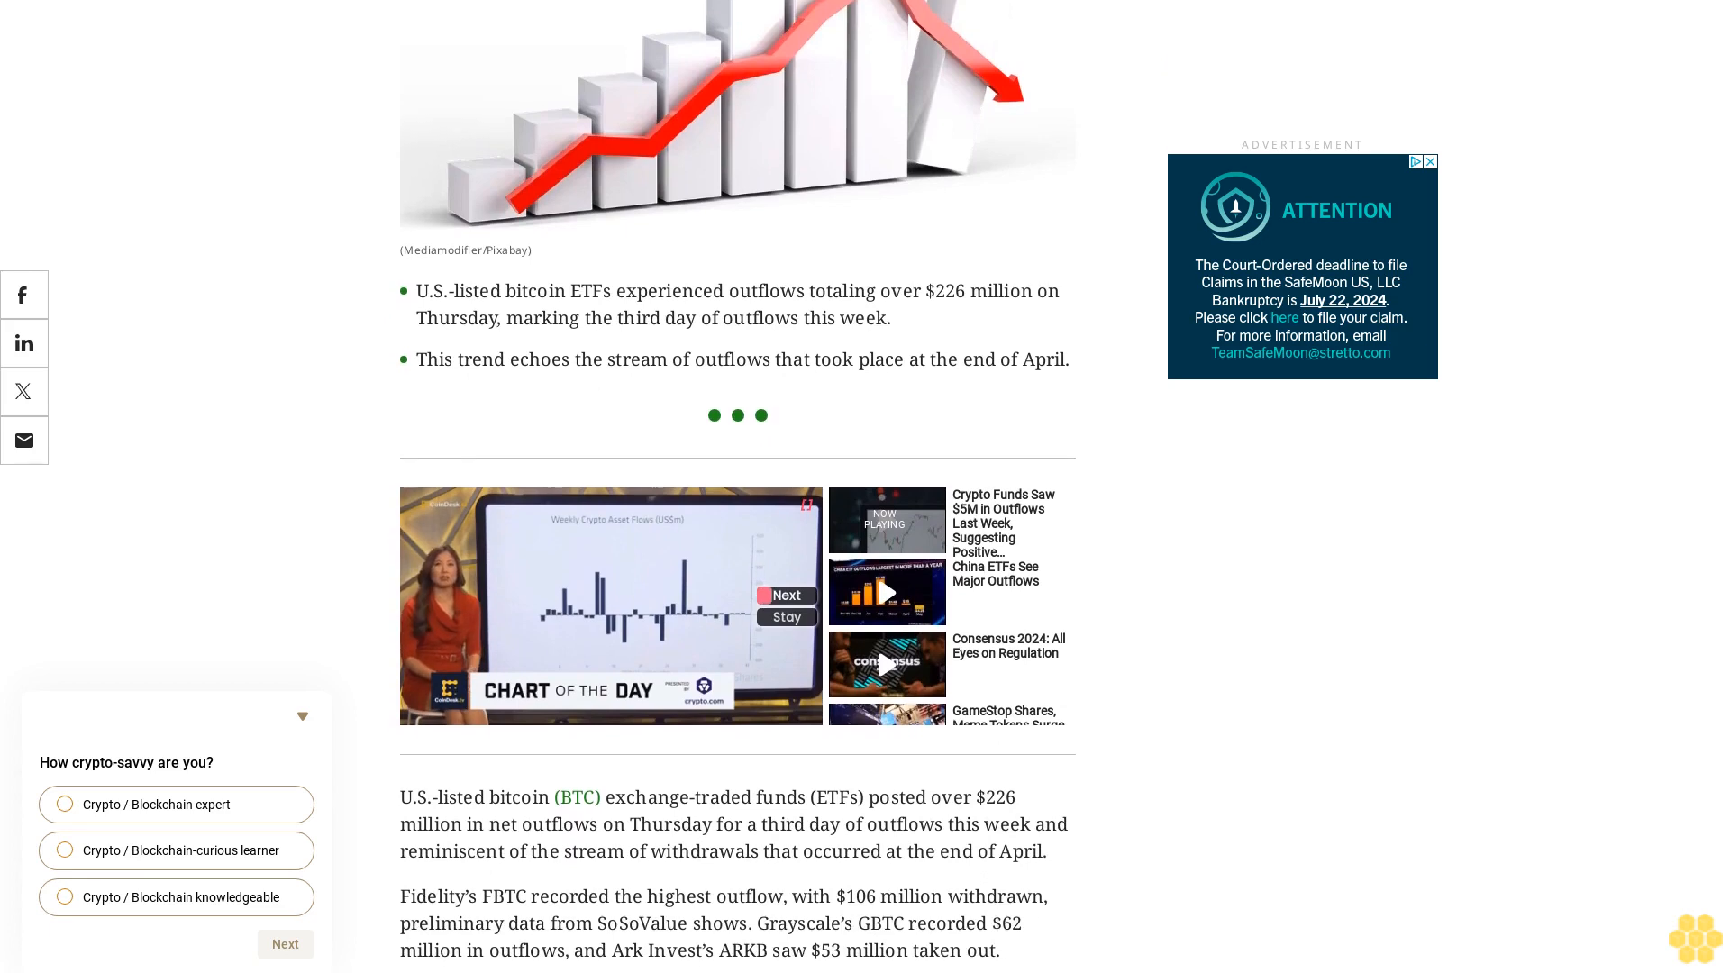
pyautogui.scroll(-3)
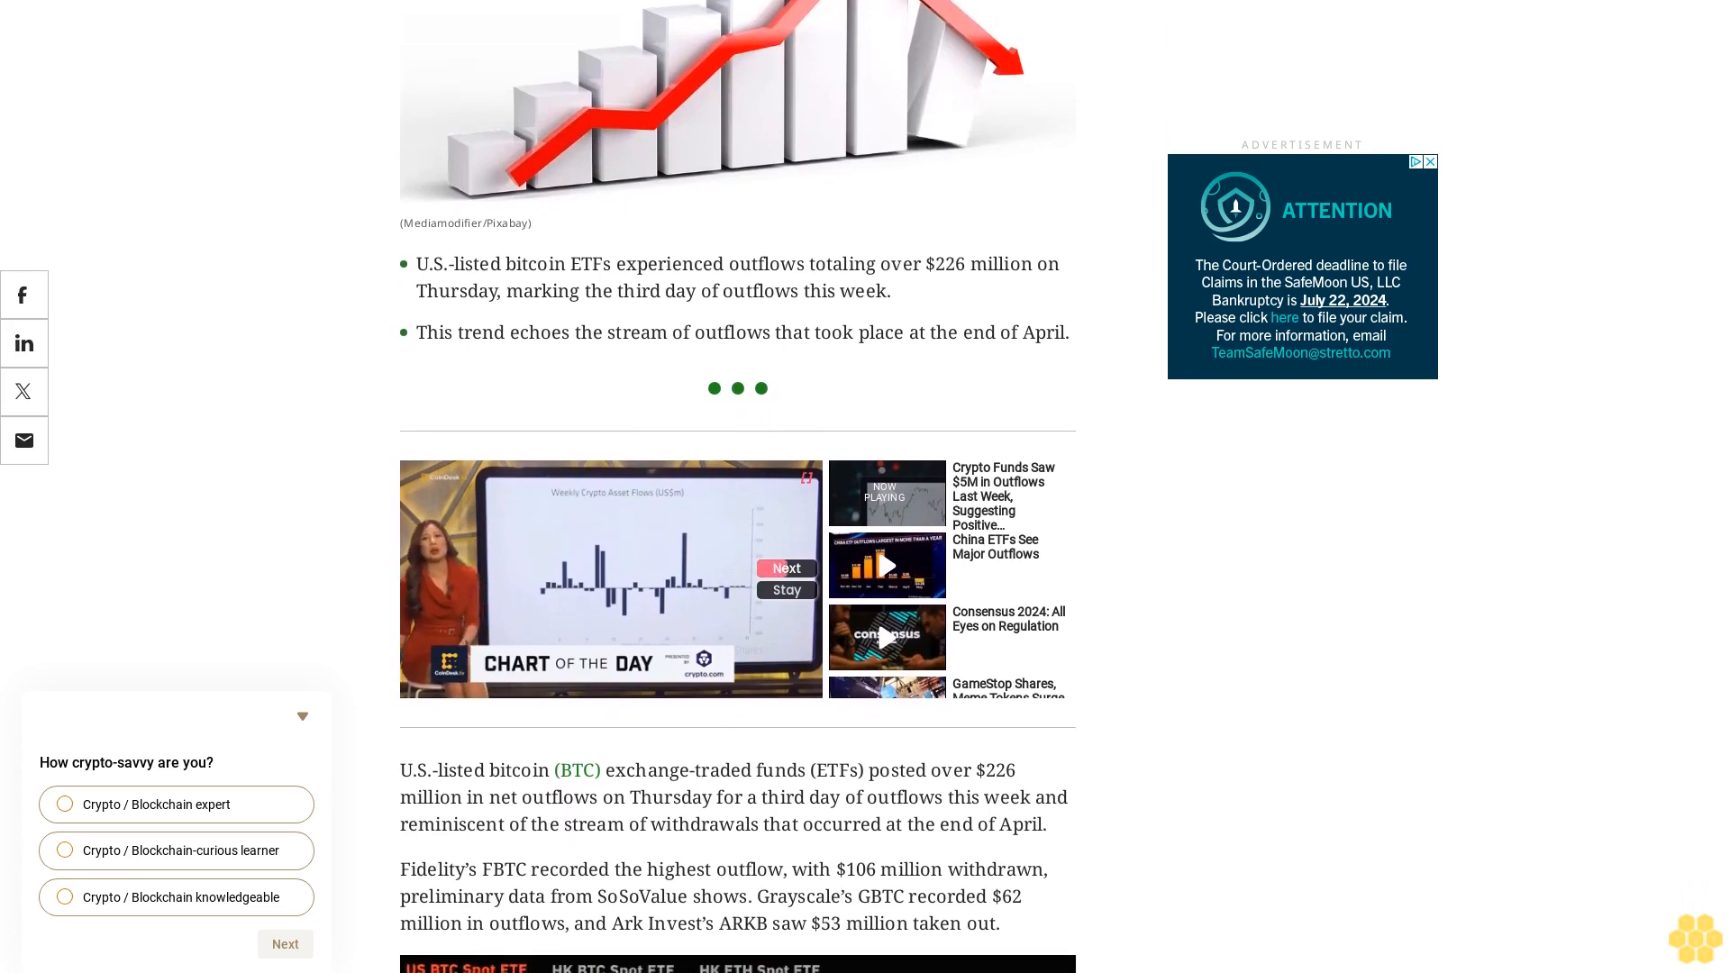
pyautogui.scroll(-3)
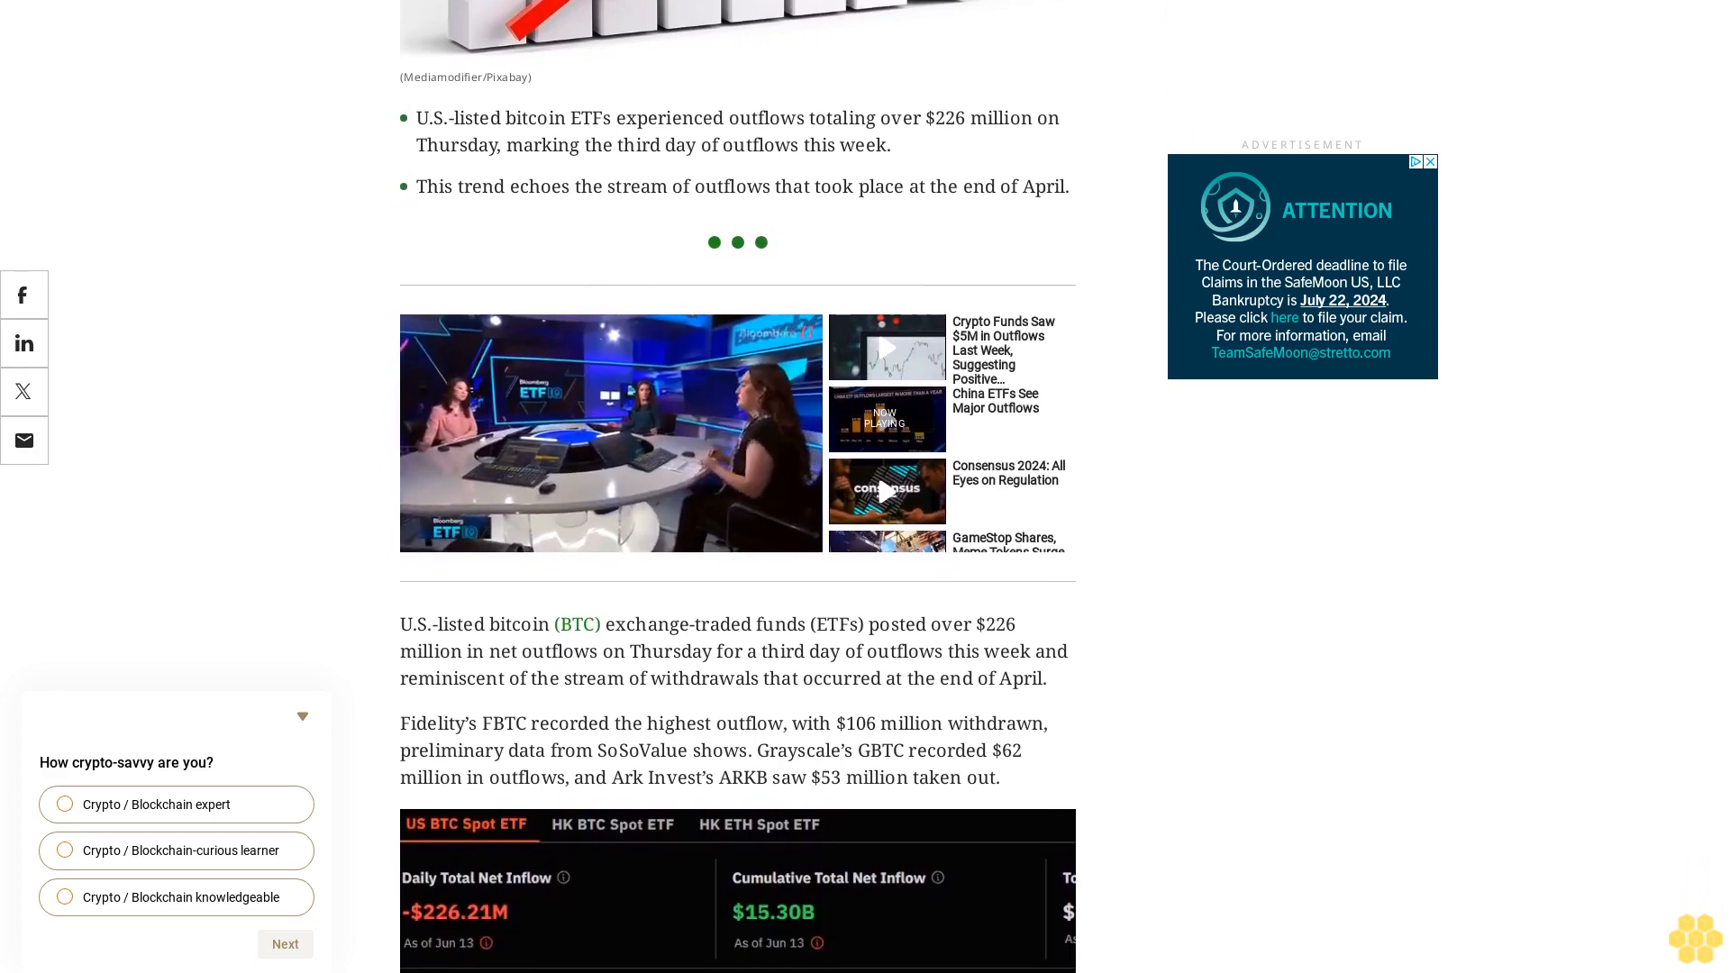
pyautogui.scroll(-3)
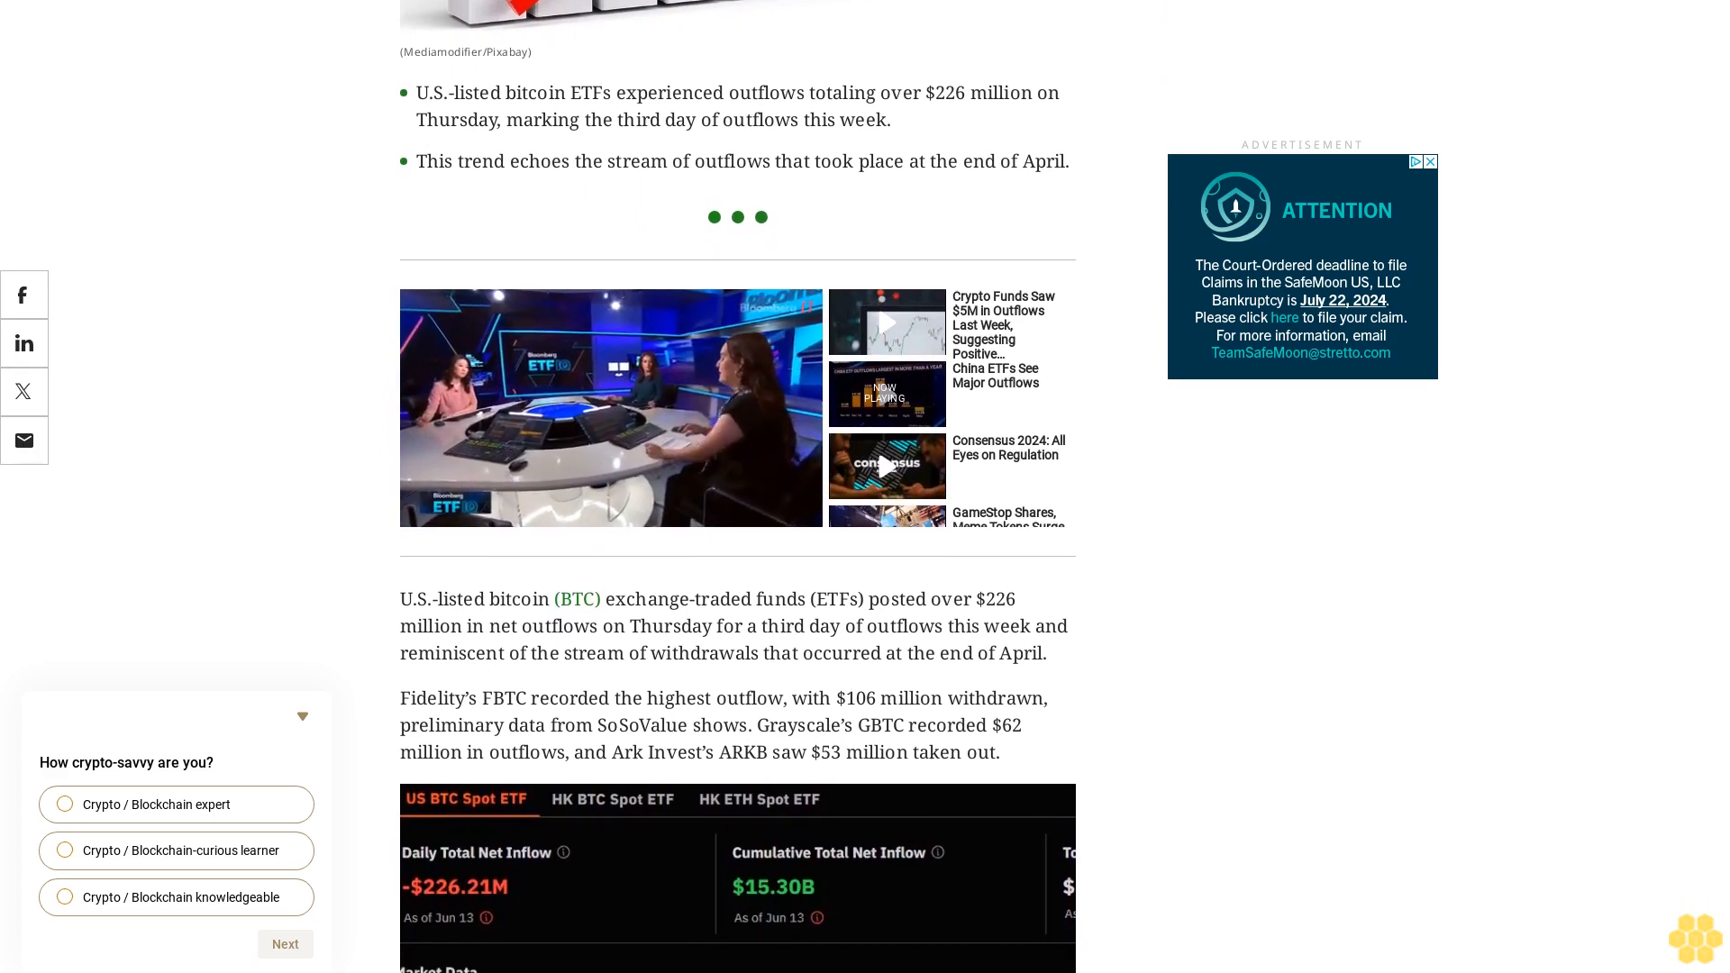
pyautogui.scroll(3)
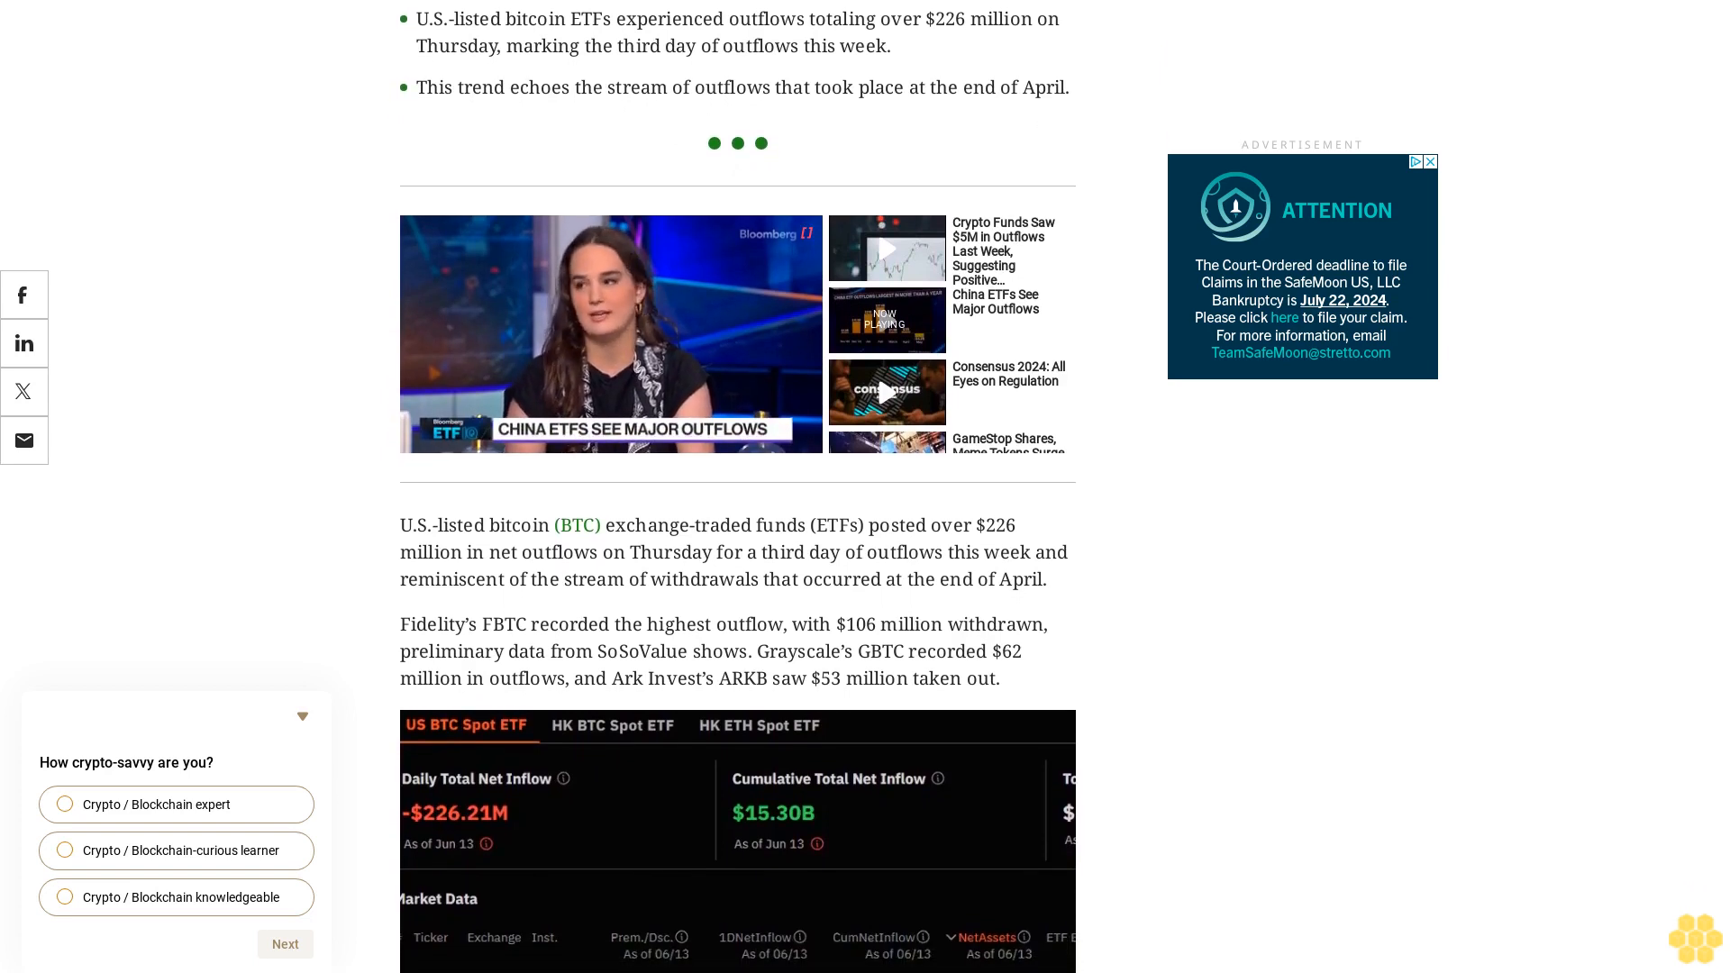
pyautogui.scroll(3)
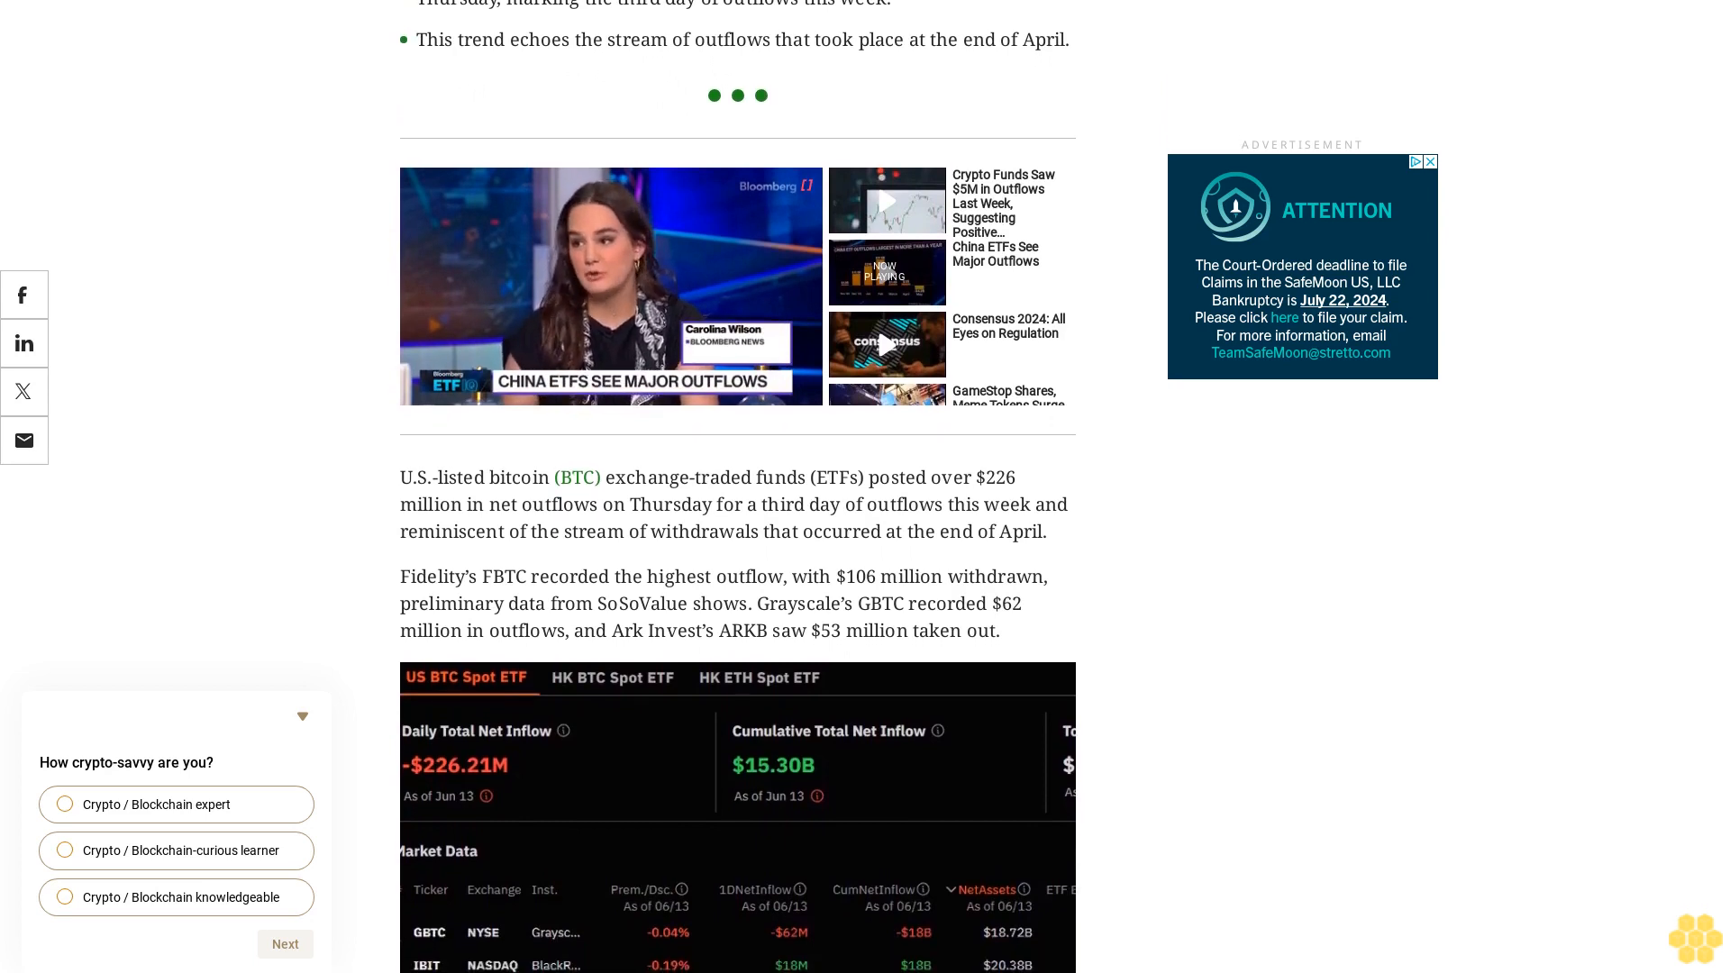
pyautogui.scroll(-3)
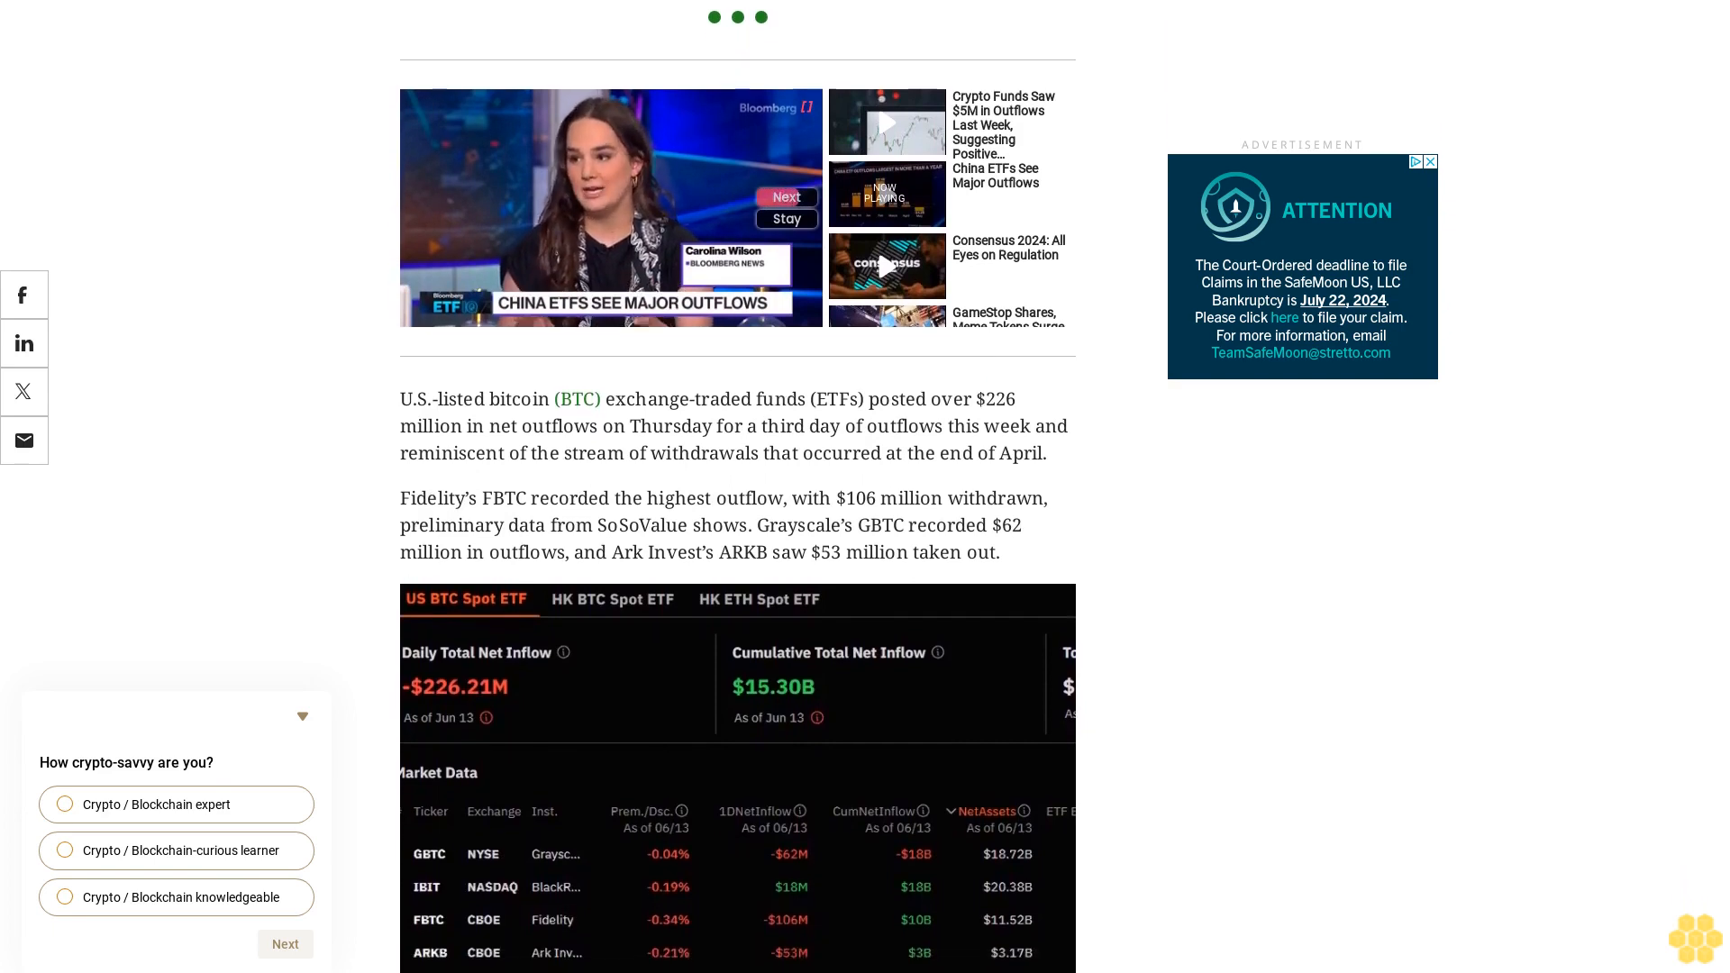
pyautogui.scroll(3)
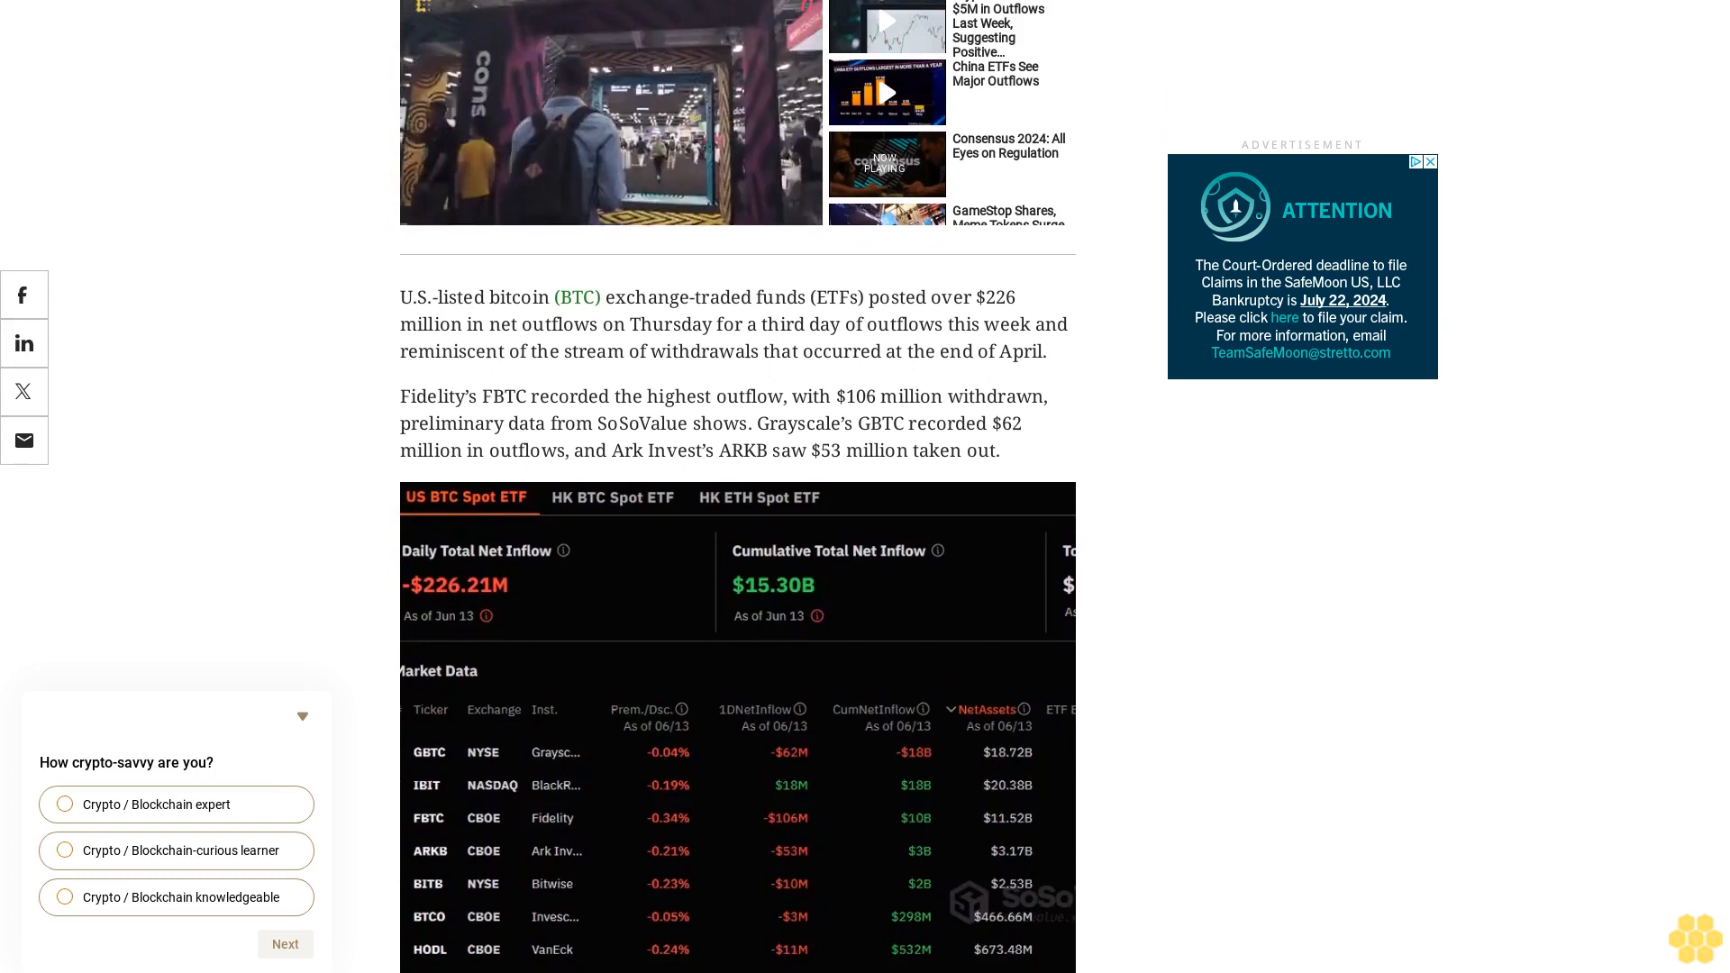
pyautogui.scroll(-3)
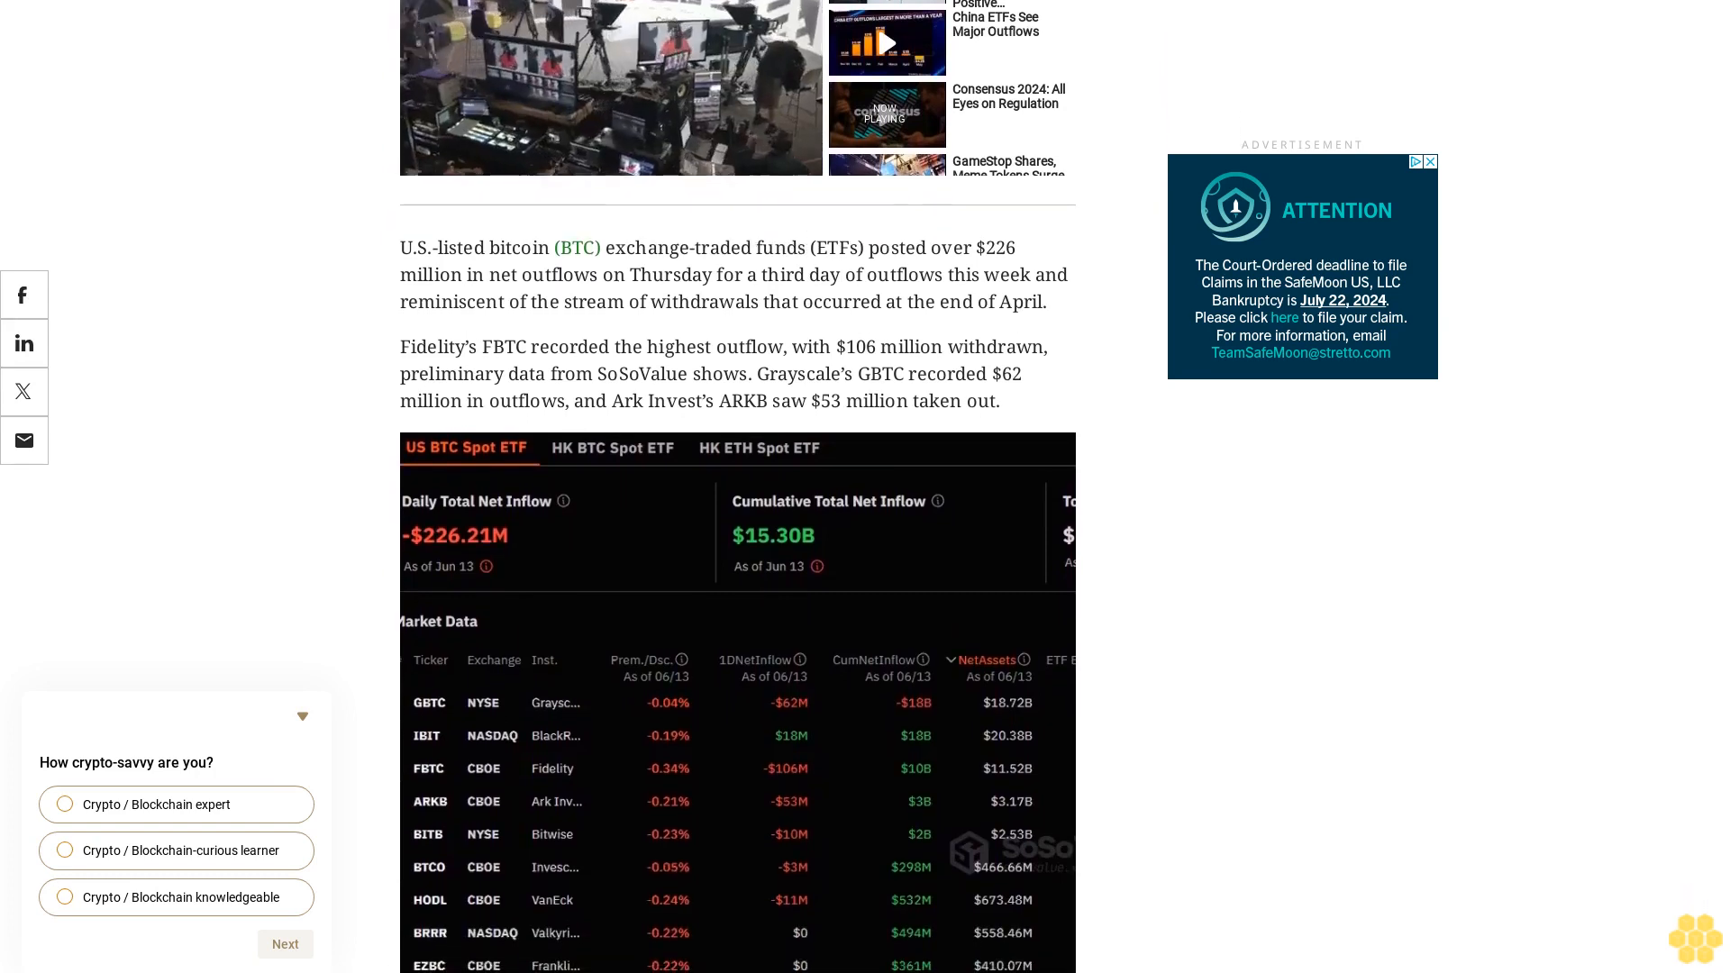
pyautogui.scroll(-3)
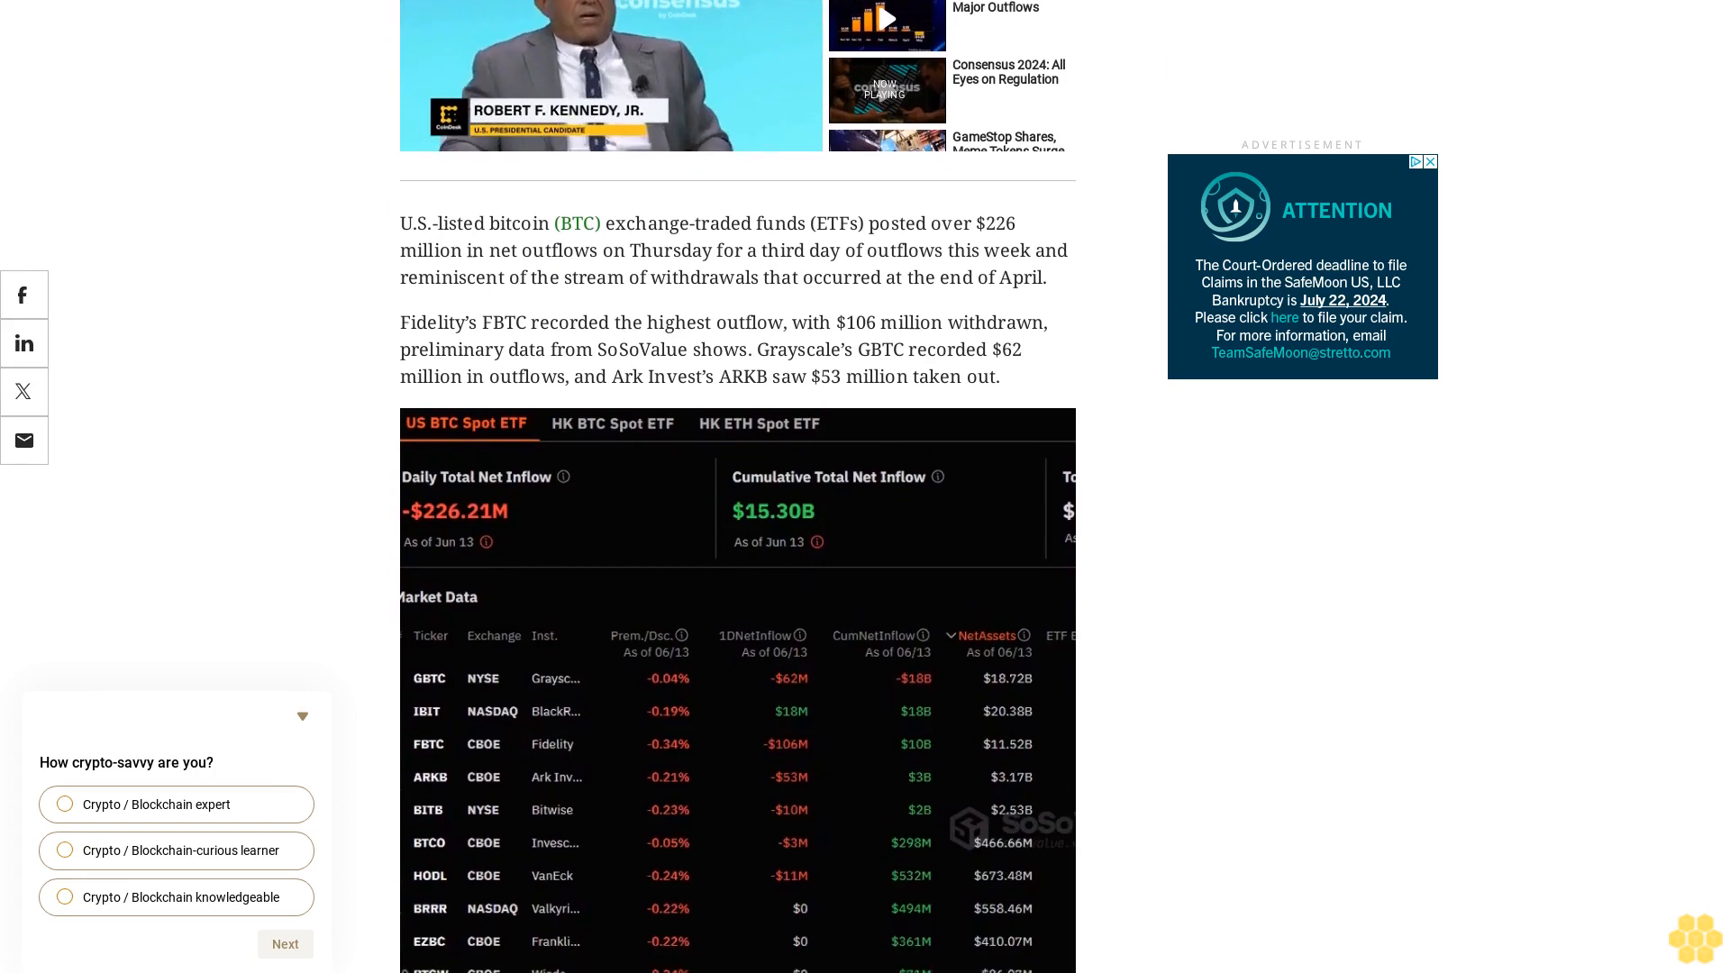
pyautogui.scroll(3)
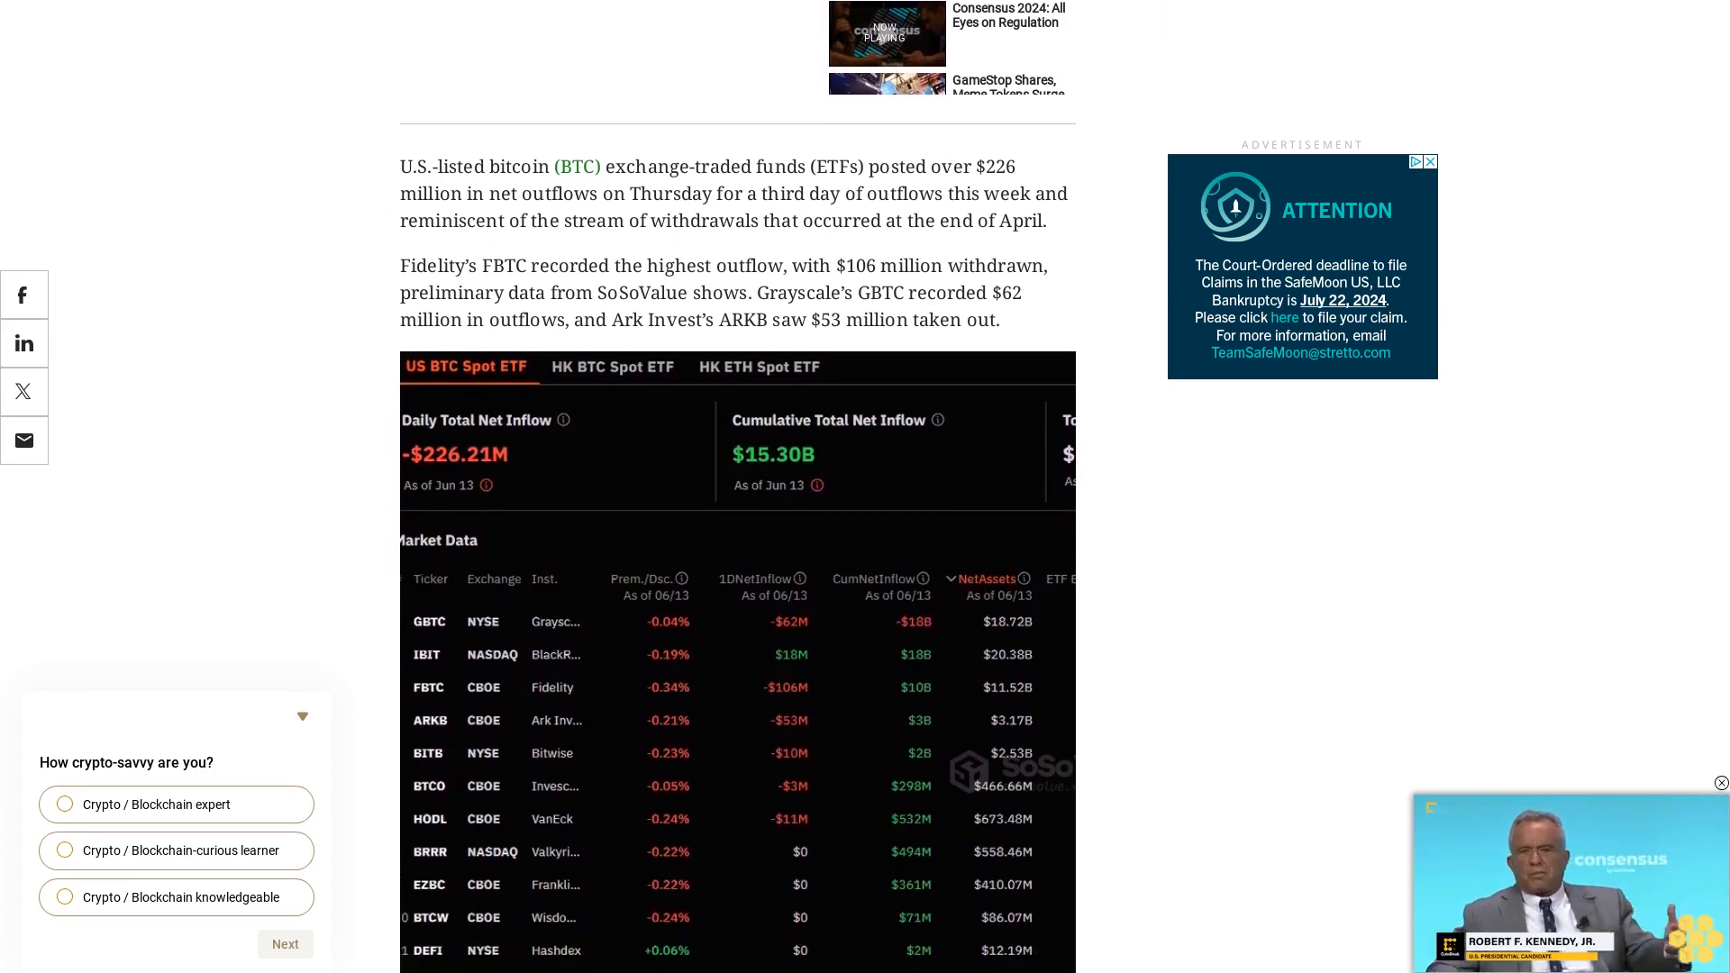
pyautogui.scroll(-3)
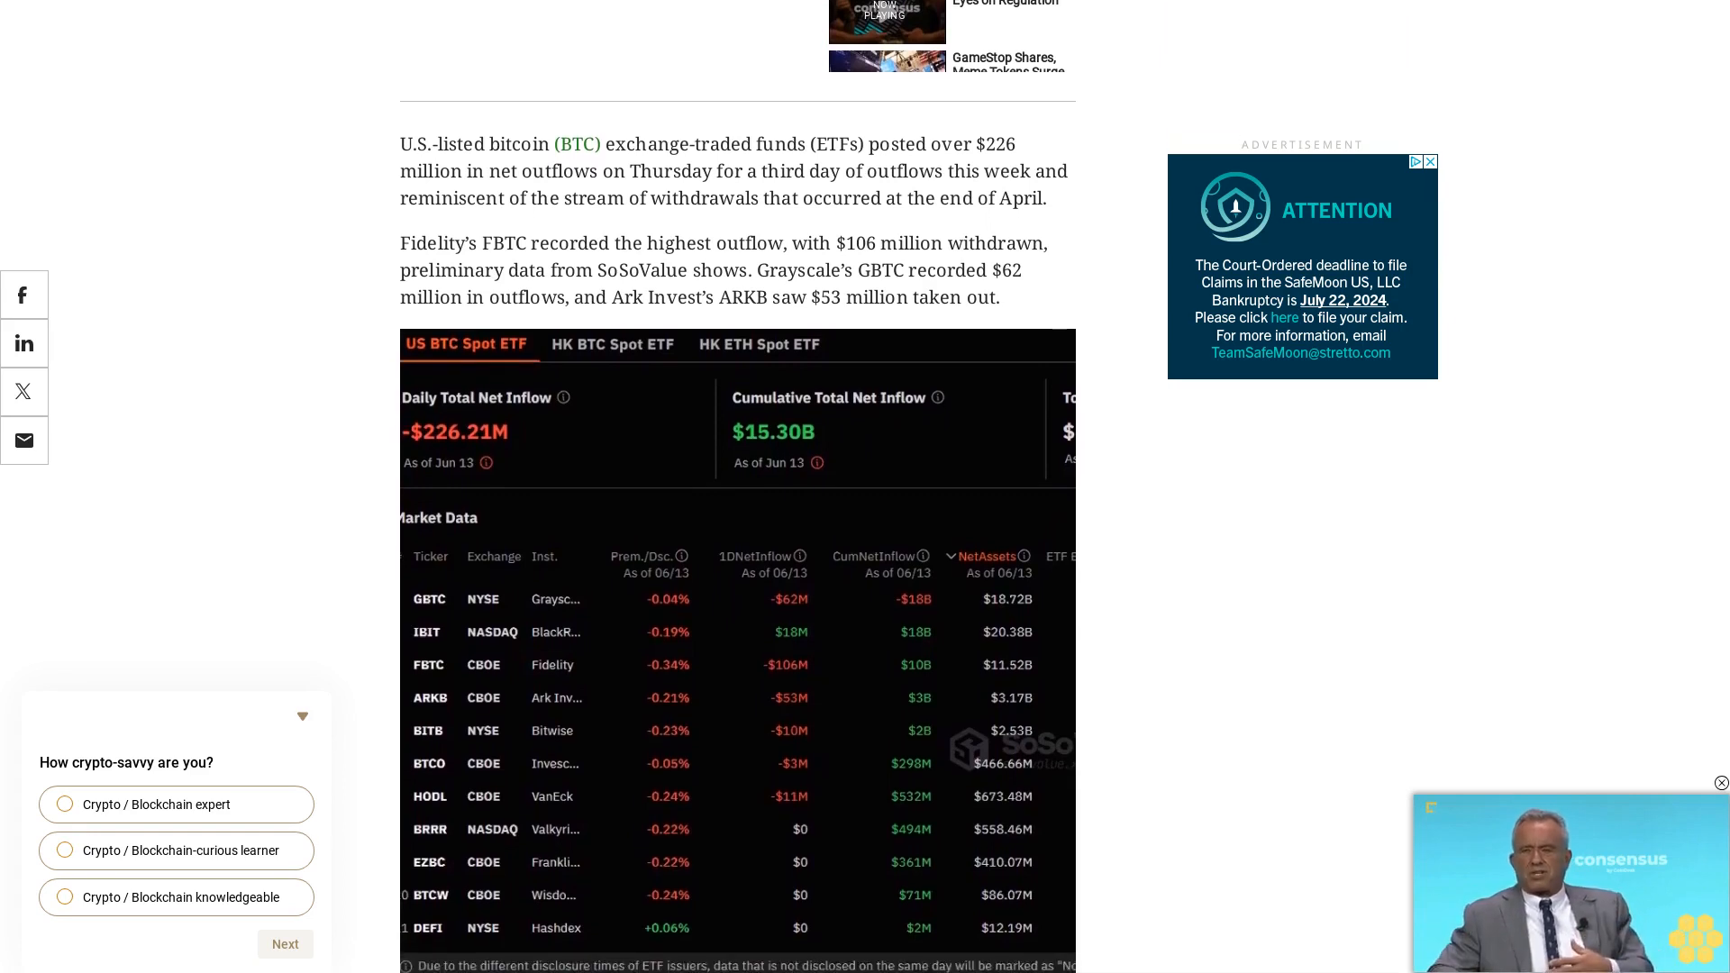
pyautogui.scroll(-3)
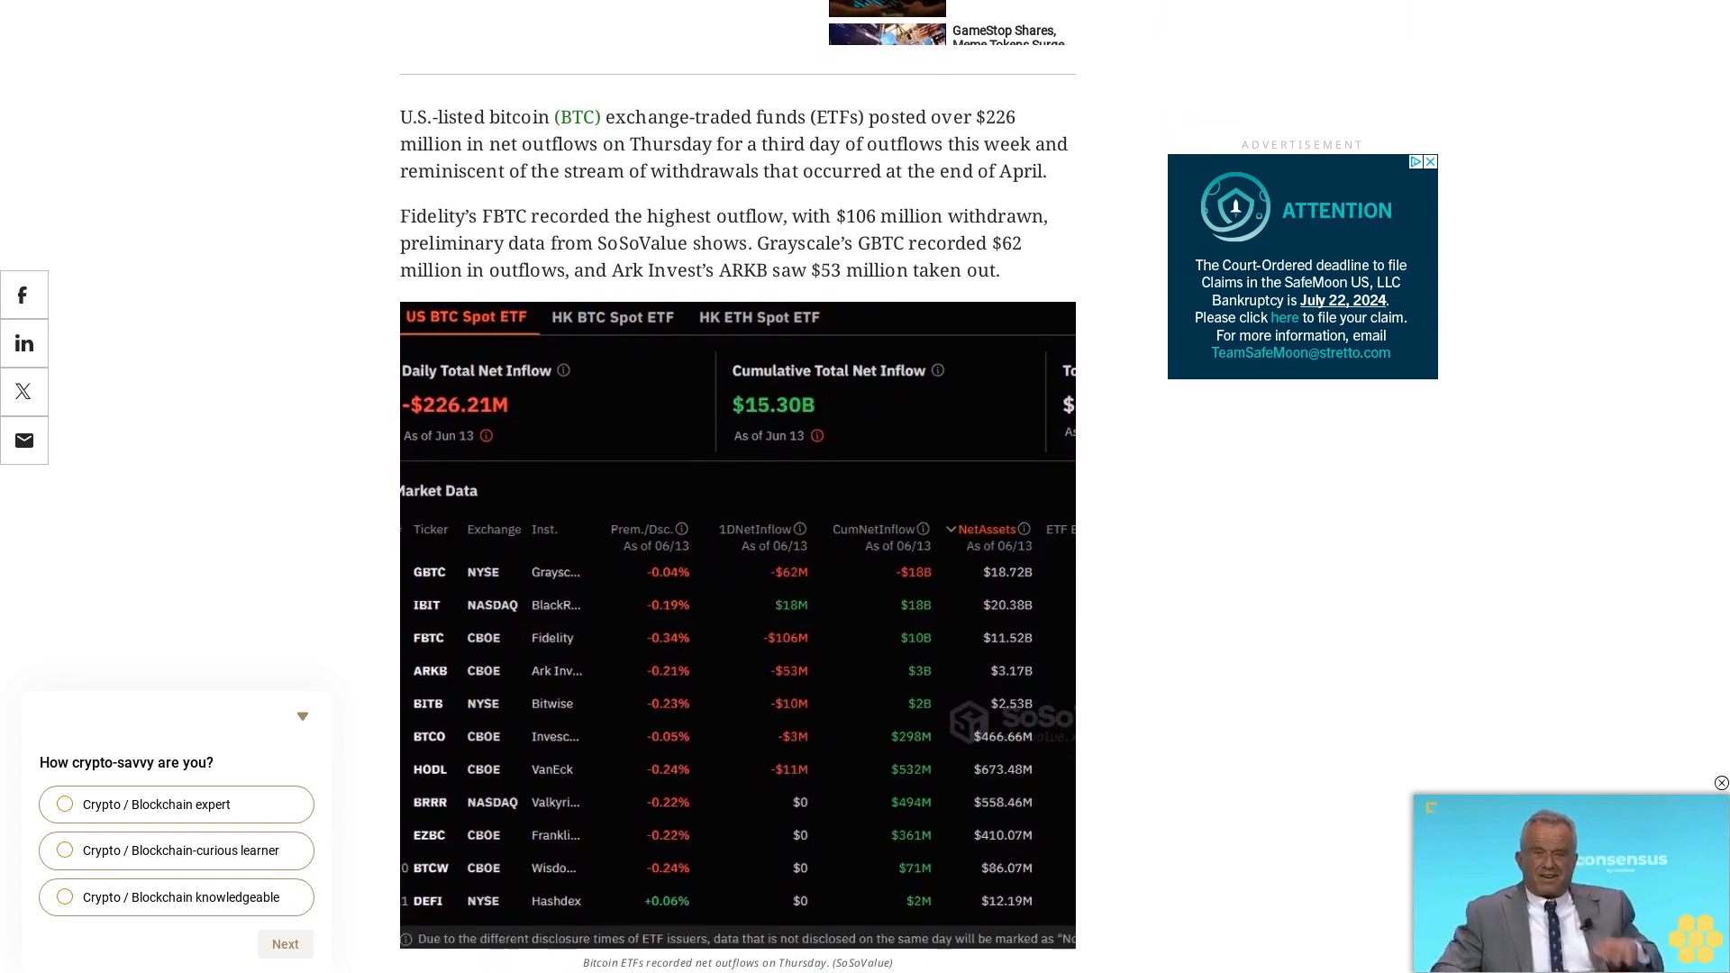
pyautogui.scroll(3)
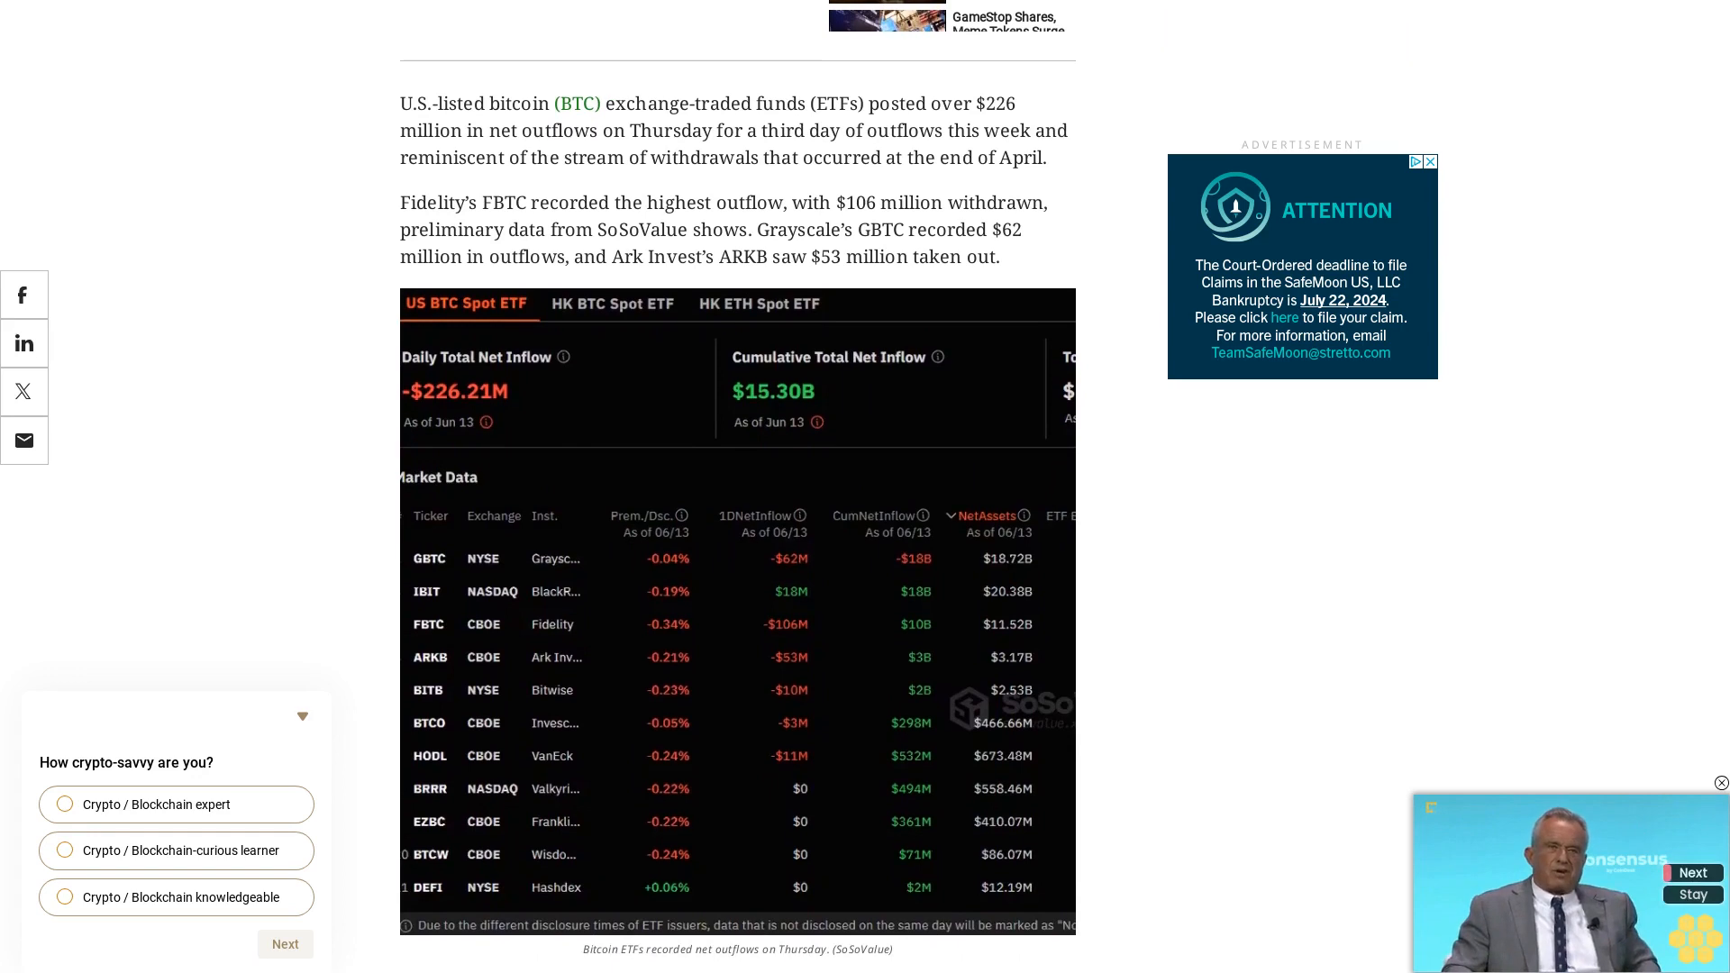
pyautogui.scroll(-3)
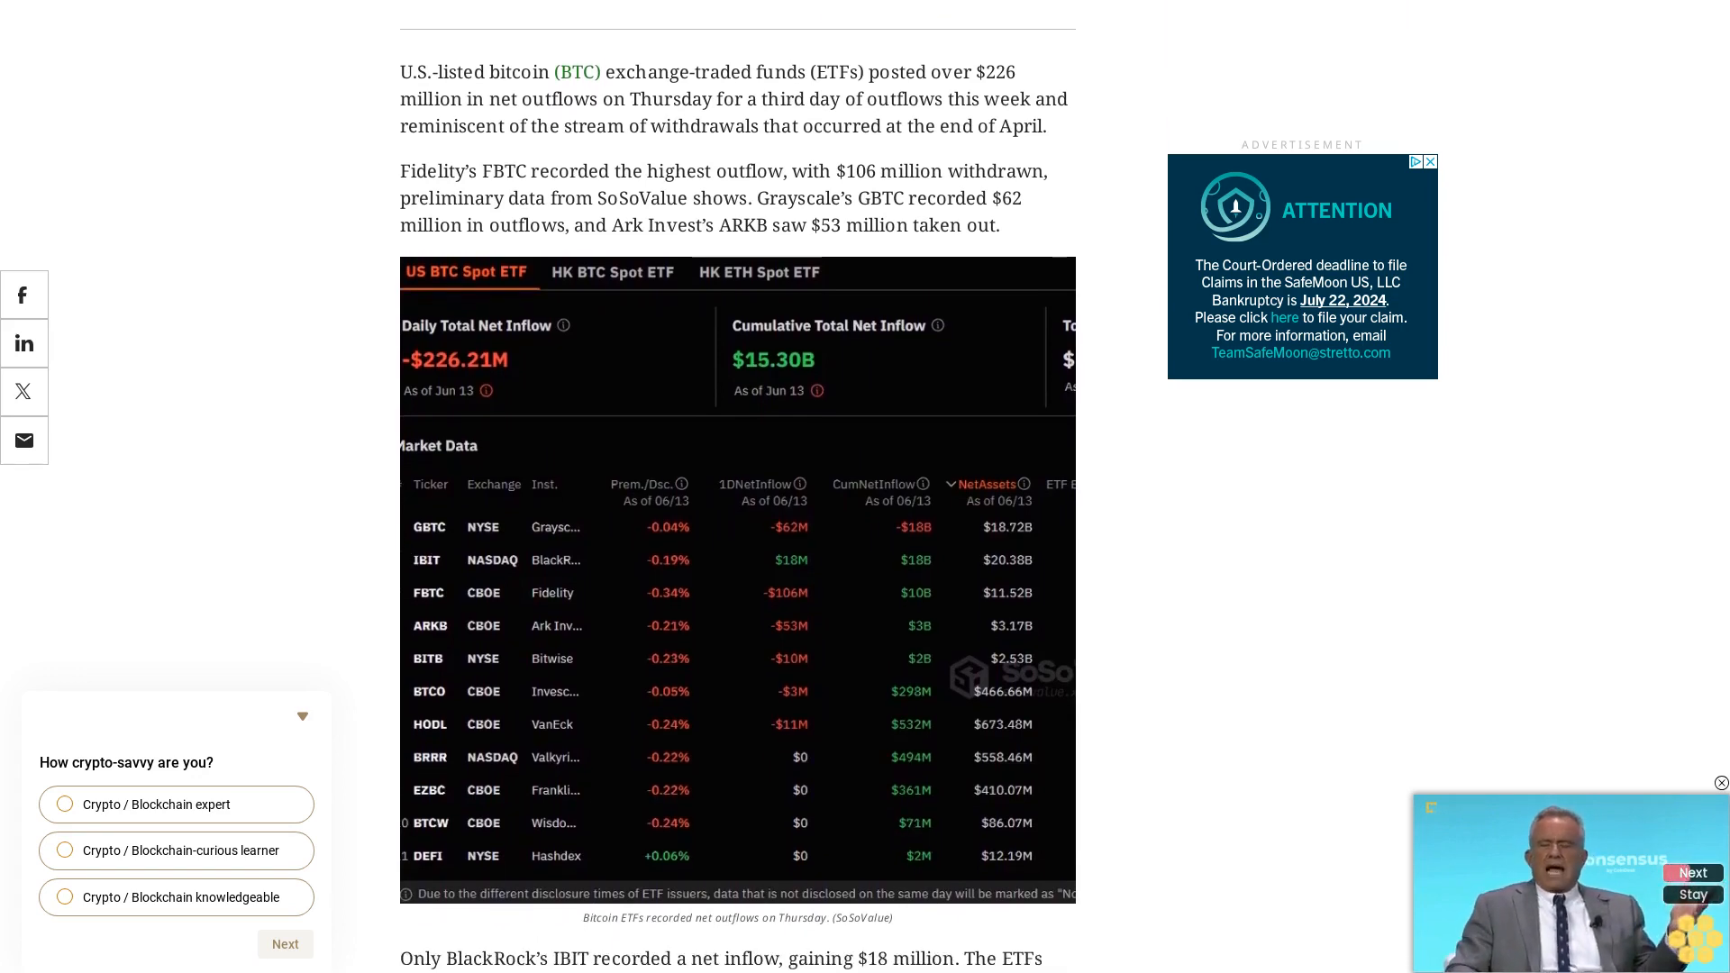
pyautogui.scroll(-3)
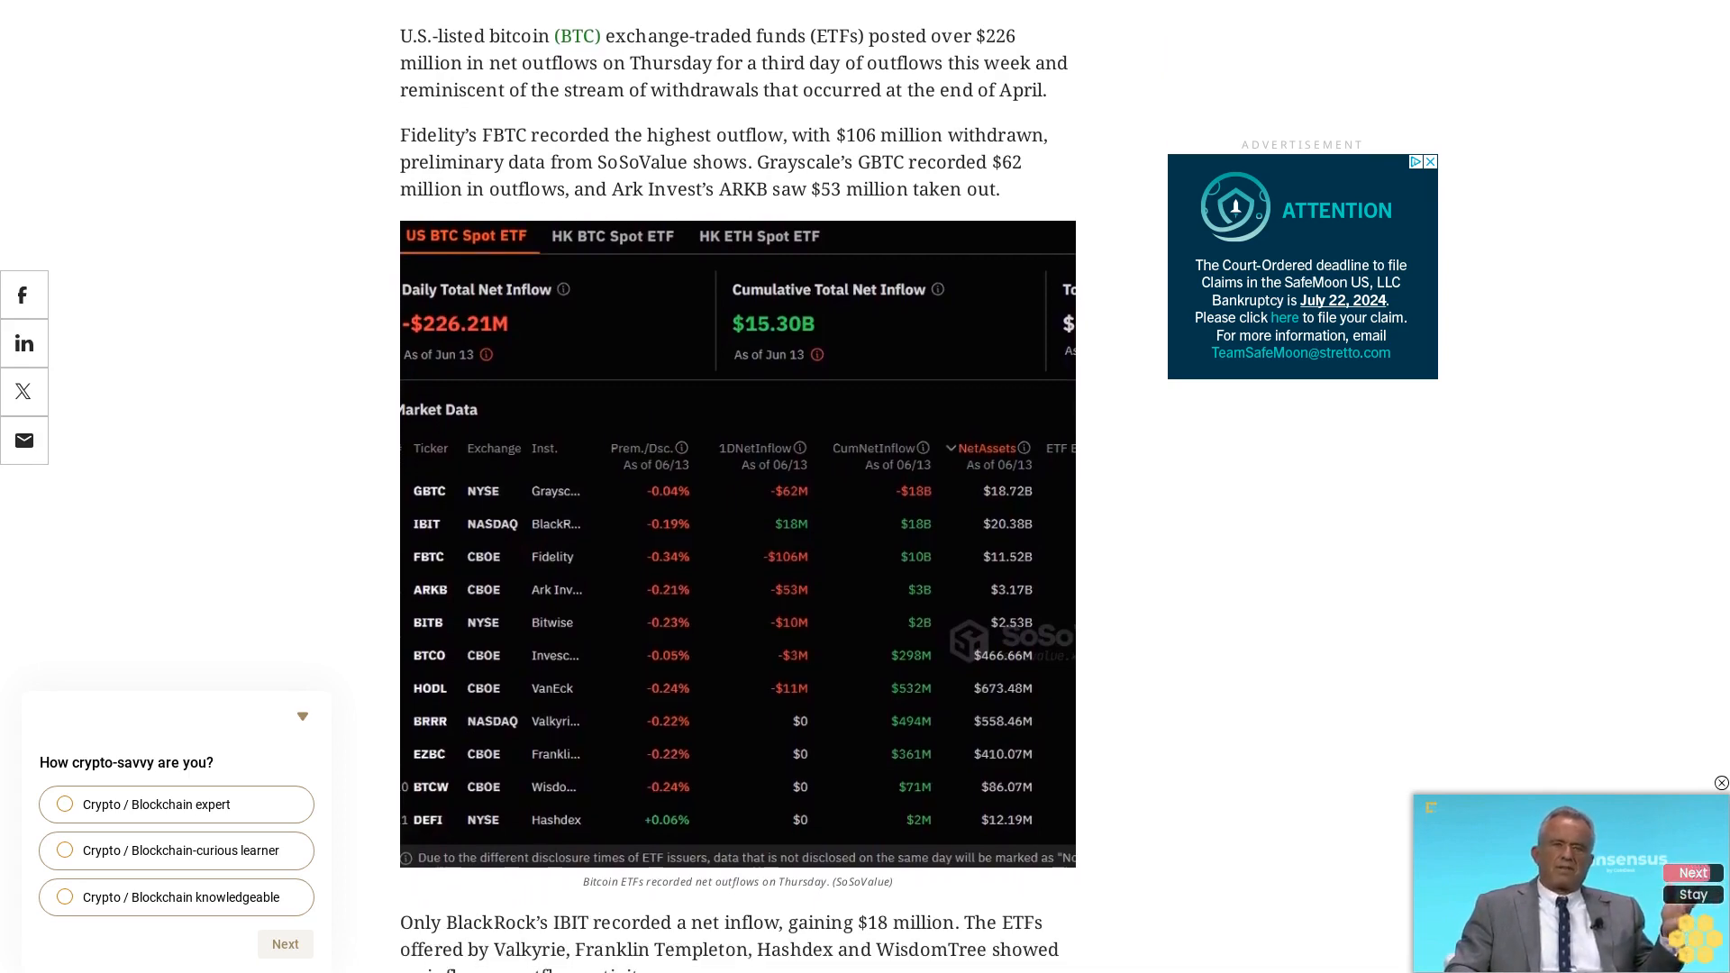
pyautogui.scroll(-3)
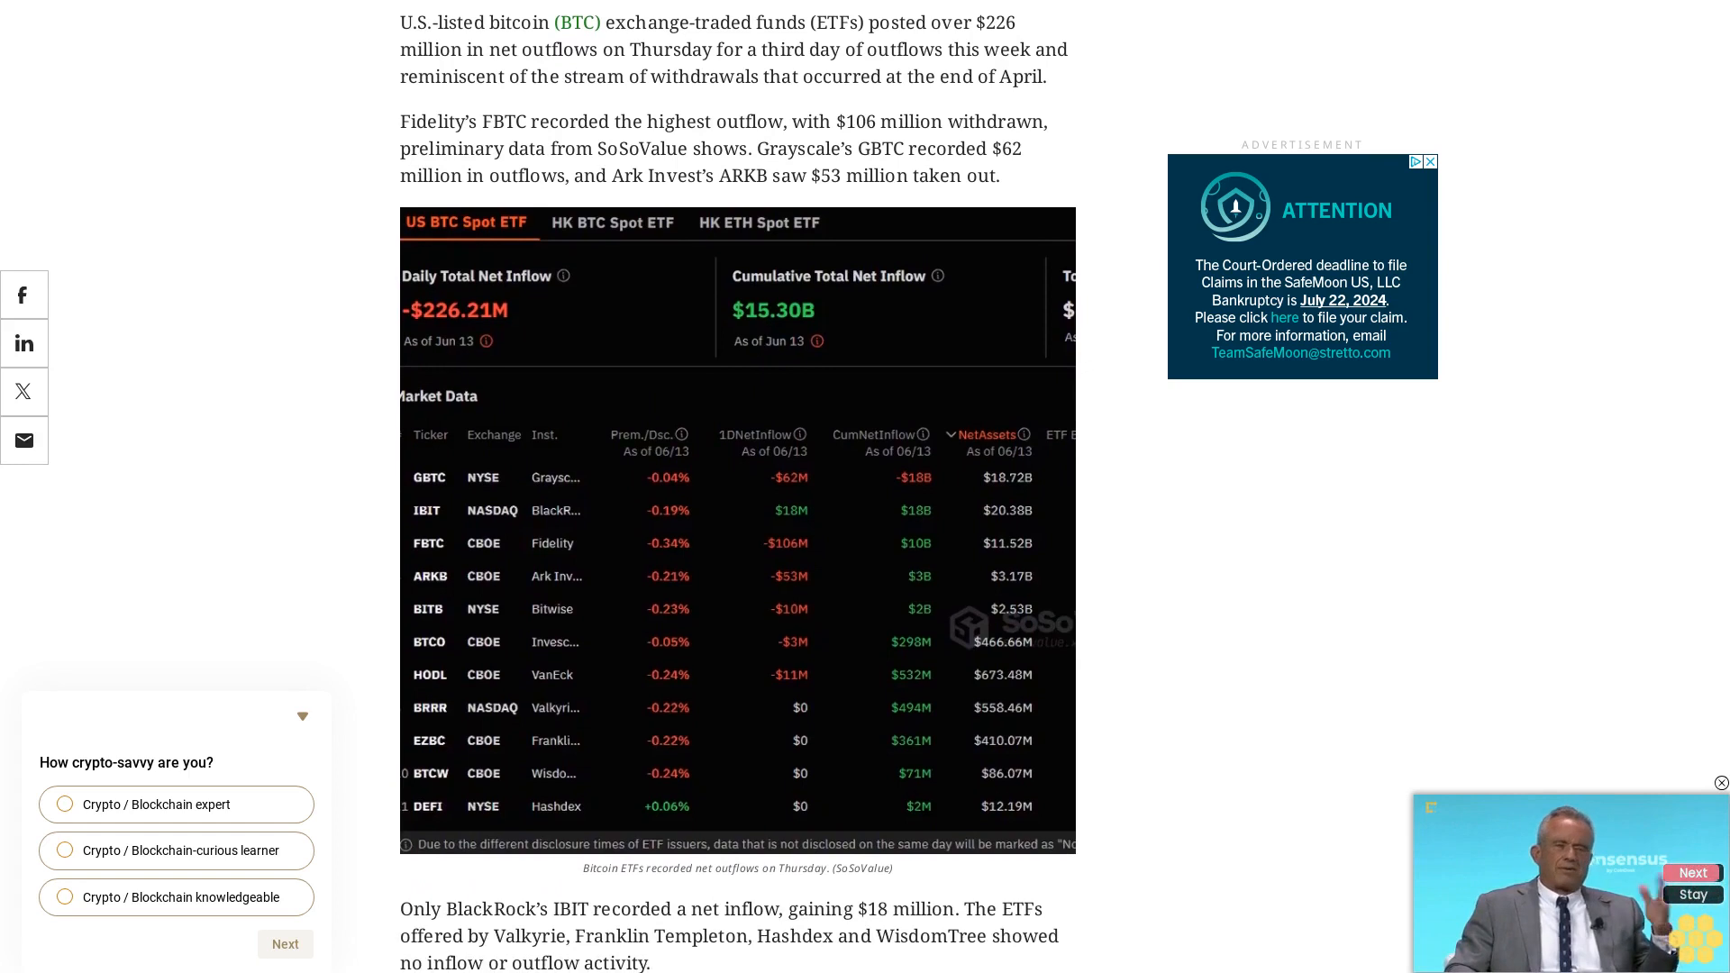
pyautogui.scroll(-3)
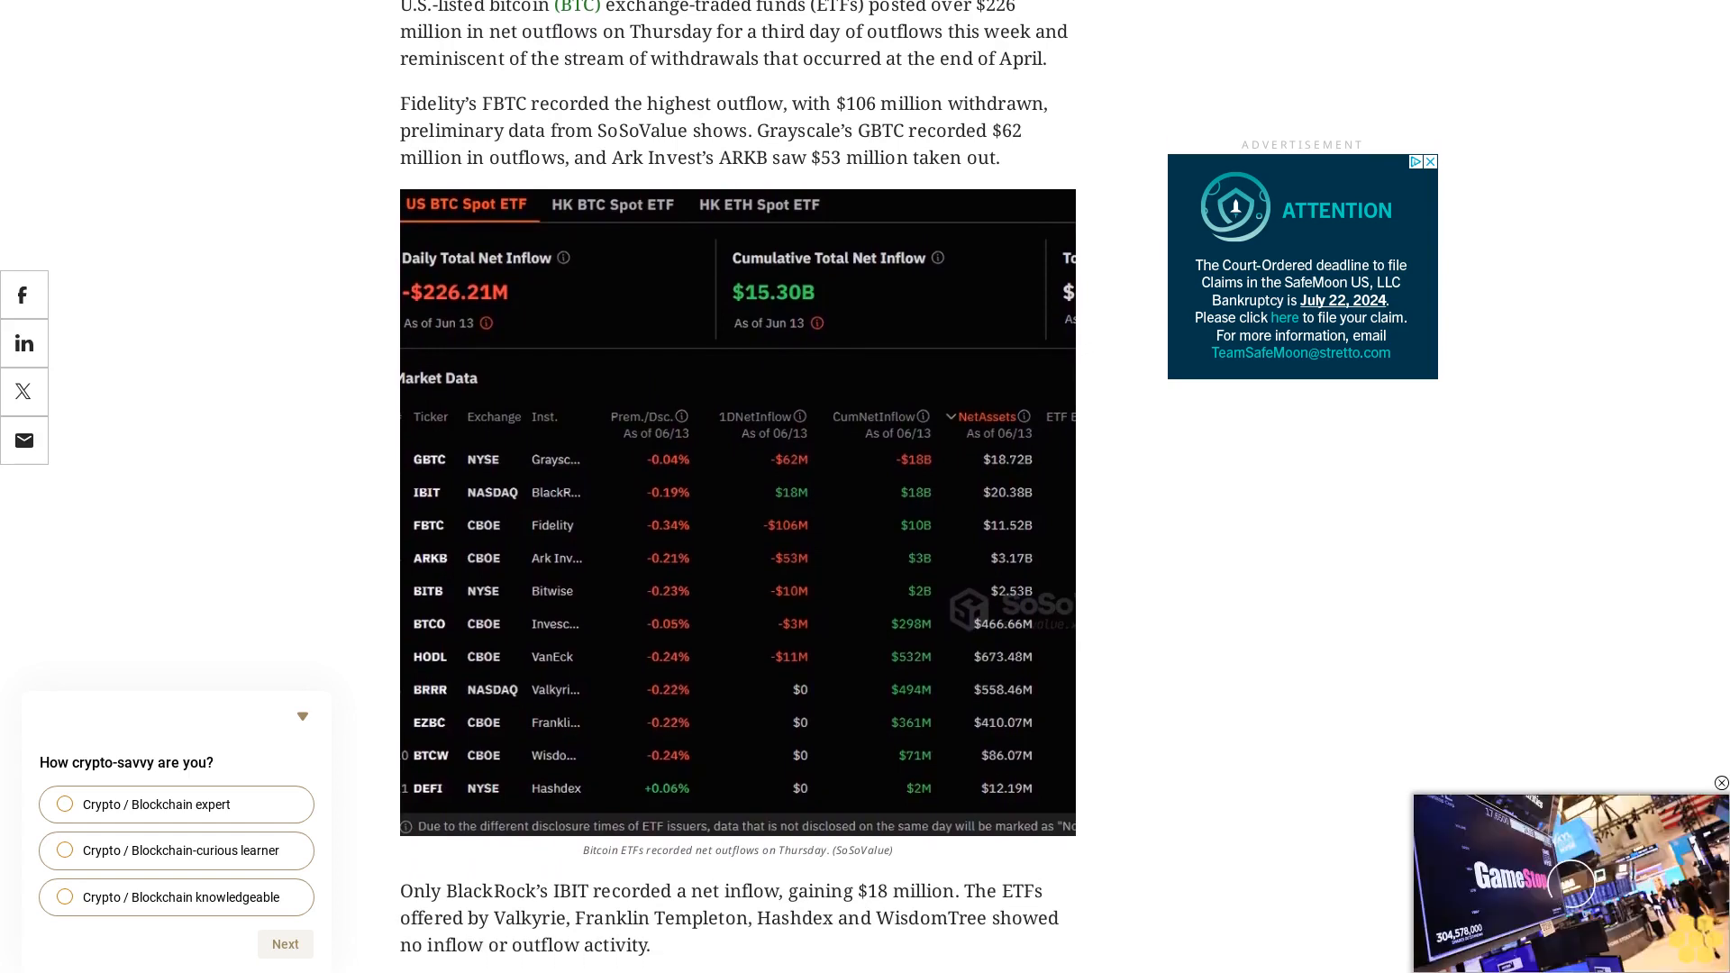